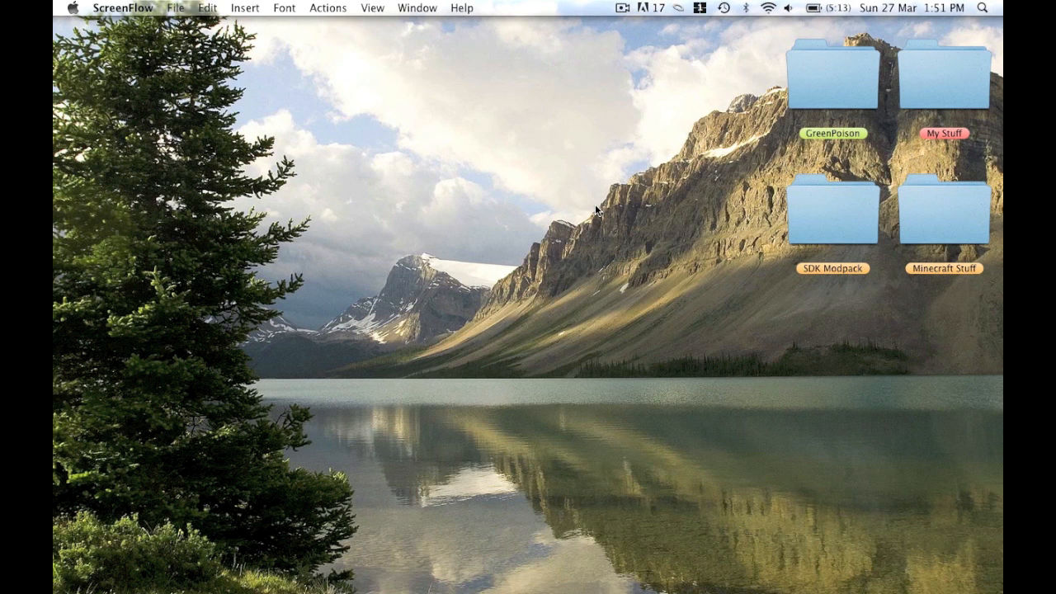
mouse_move(532, 216)
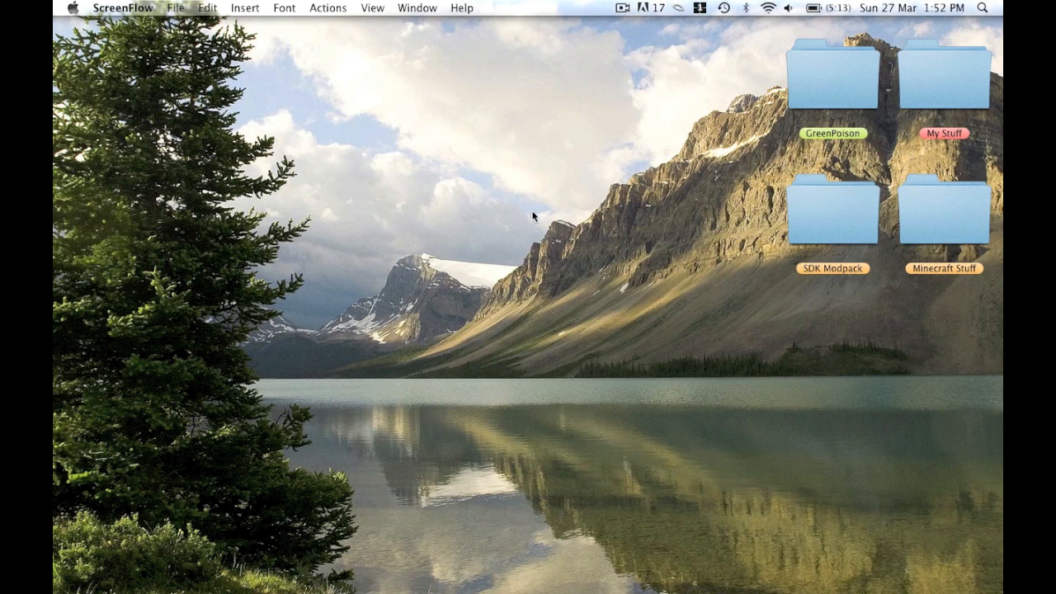
mouse_move(475, 272)
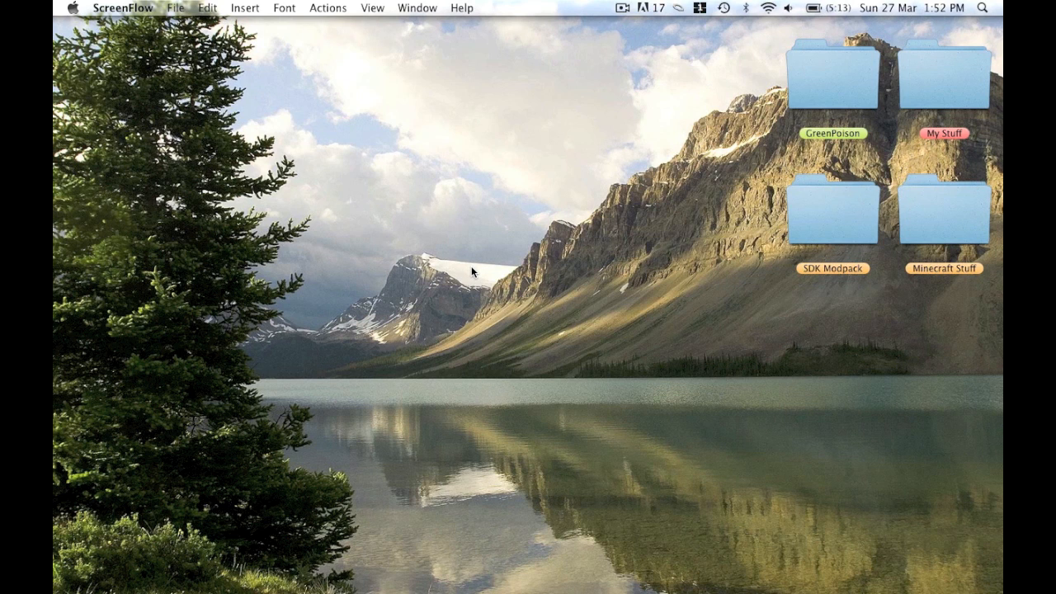
mouse_move(485, 275)
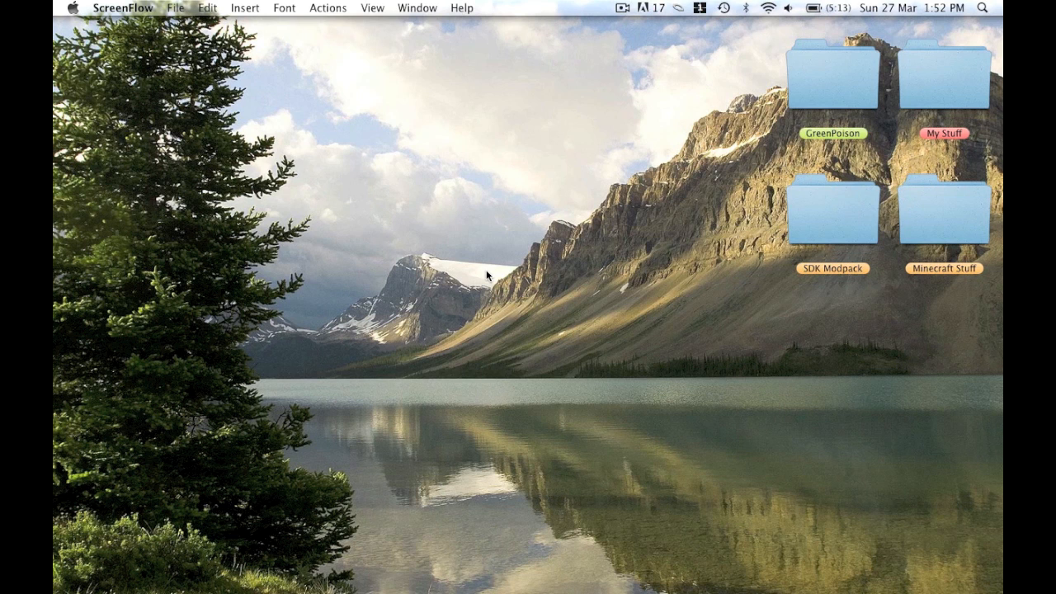
mouse_move(190, 536)
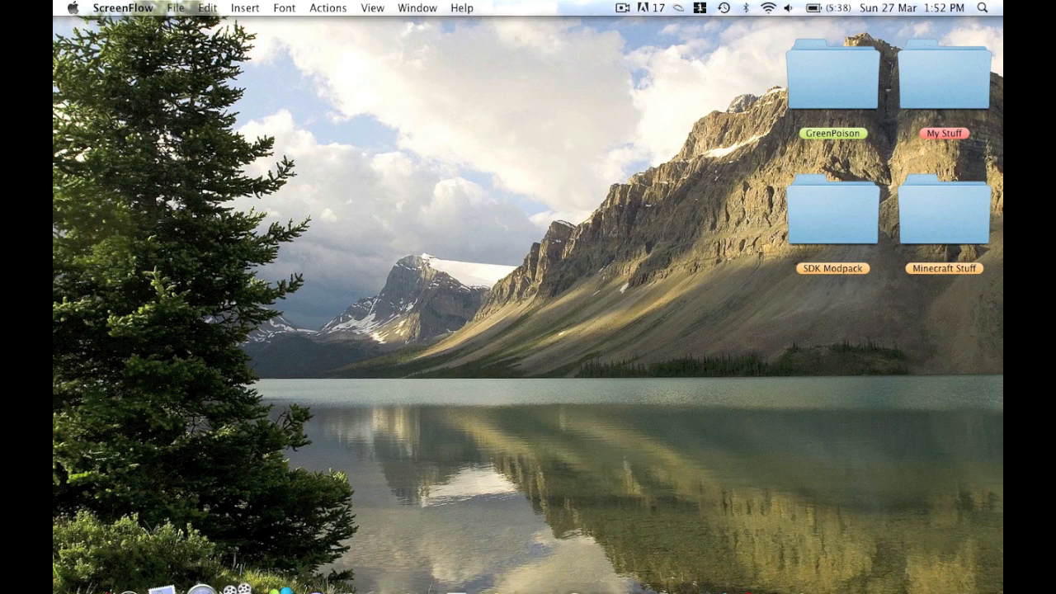
mouse_move(488, 273)
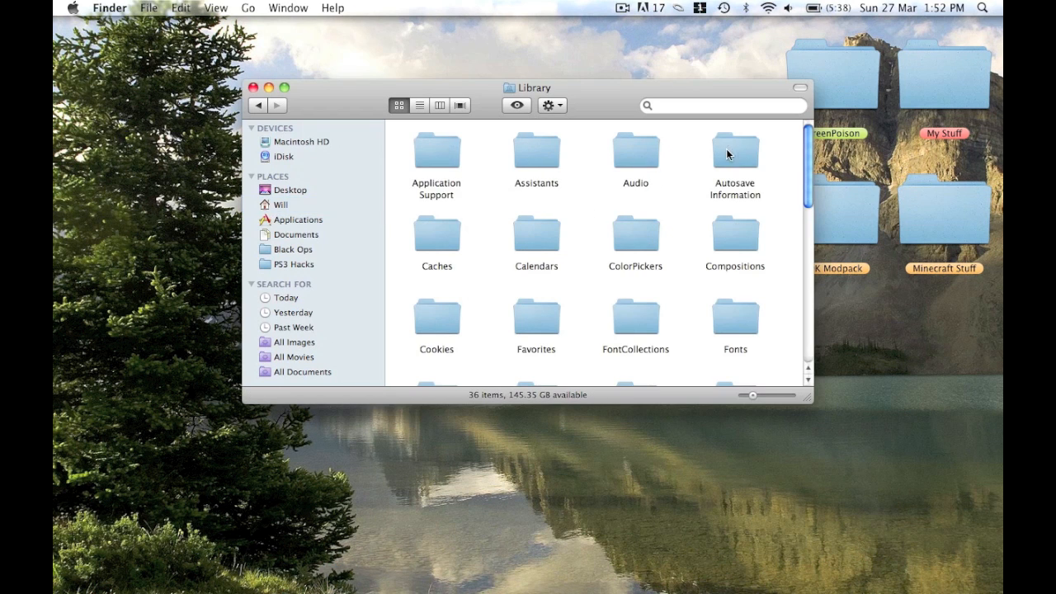
Step: Extract minecraft.jar in Application Support/minecraft/bin into a folder still named minecraft.jar
double_click(437, 150)
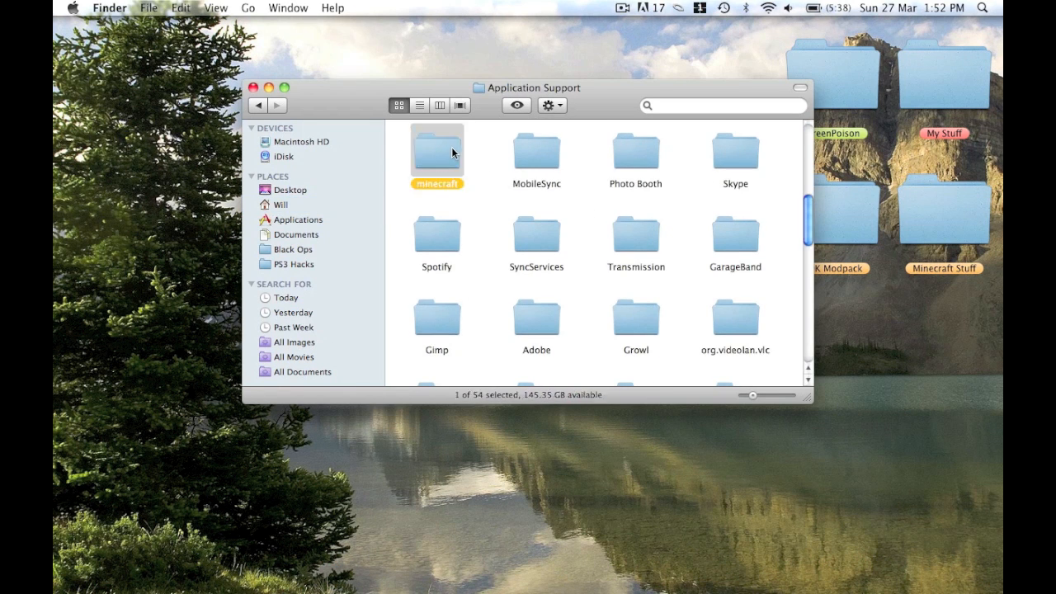
double_click(436, 148)
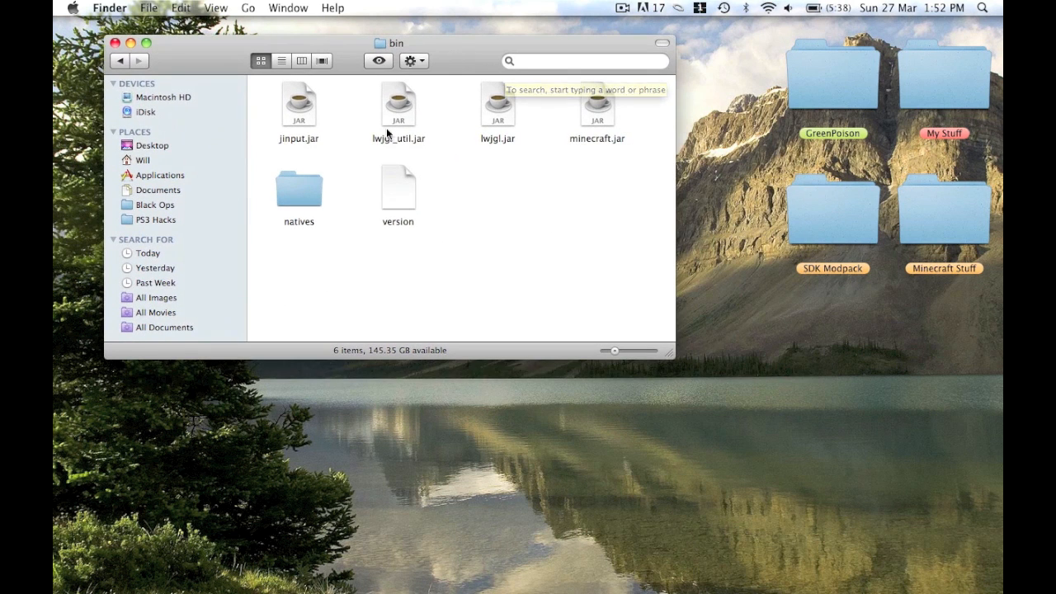
right_click(597, 103)
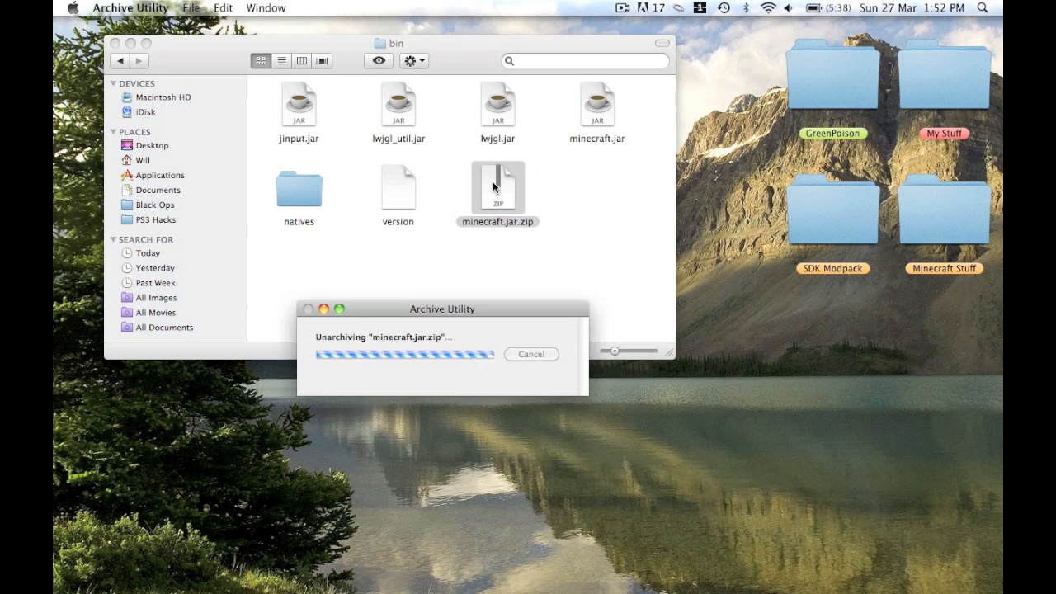
right_click(497, 185)
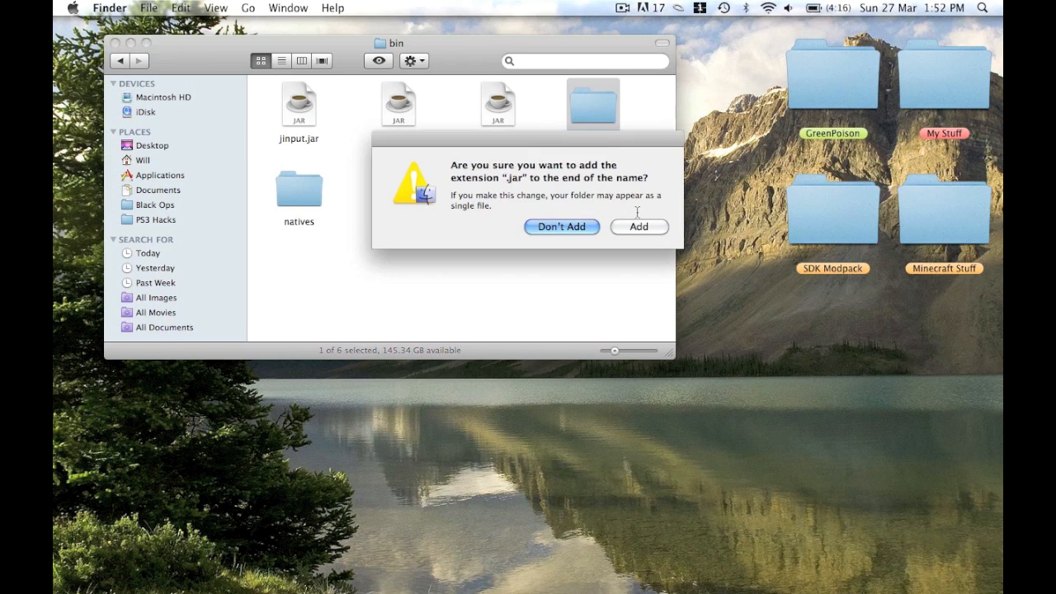
left_click(639, 226)
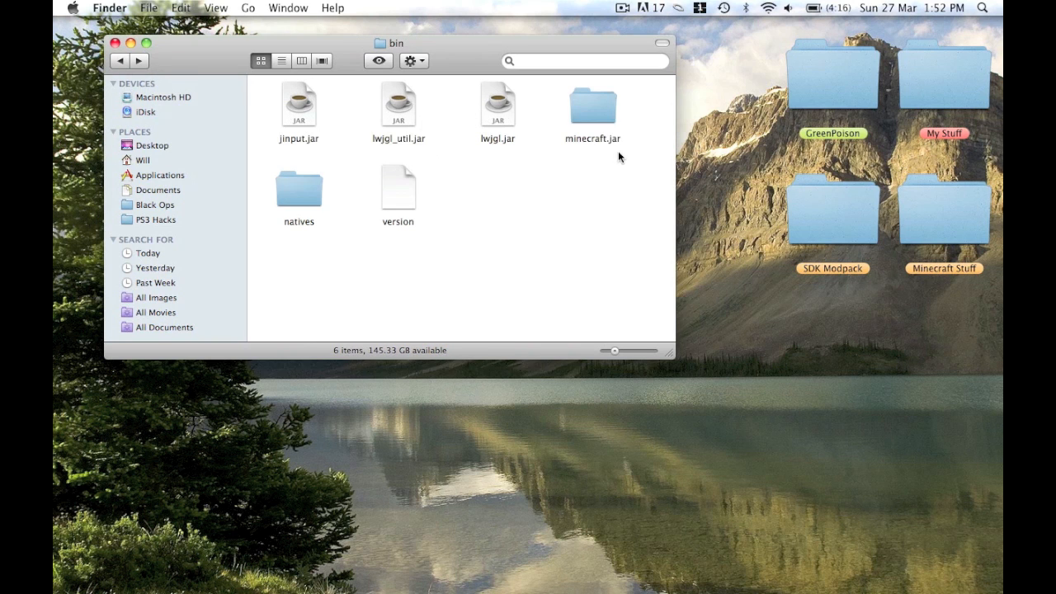
Step: Select all twelve ModLoader v5 class files beside the opened minecraft.jar folder
double_click(592, 103)
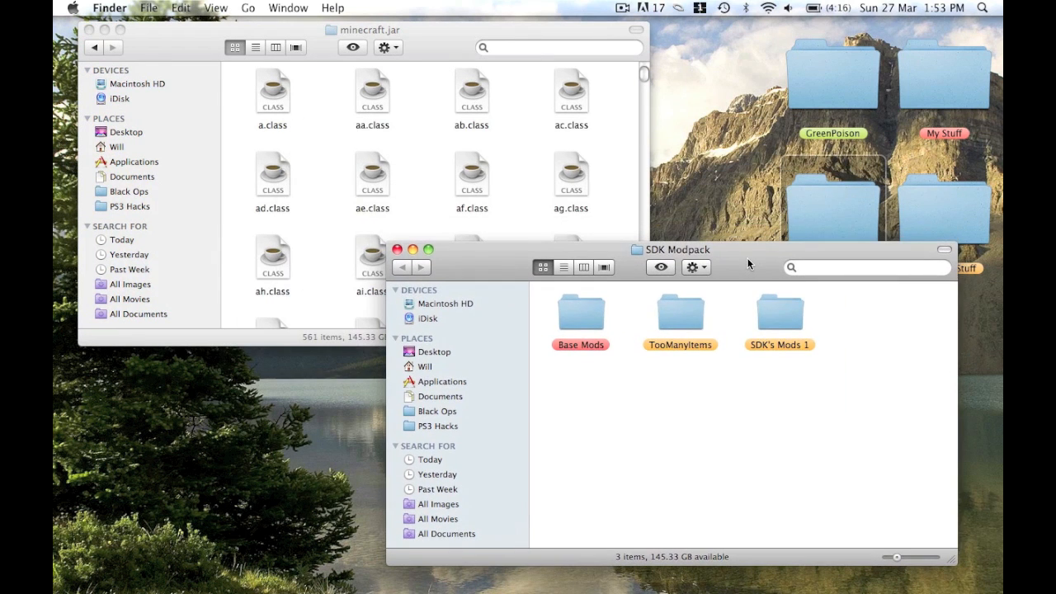
mouse_move(591, 320)
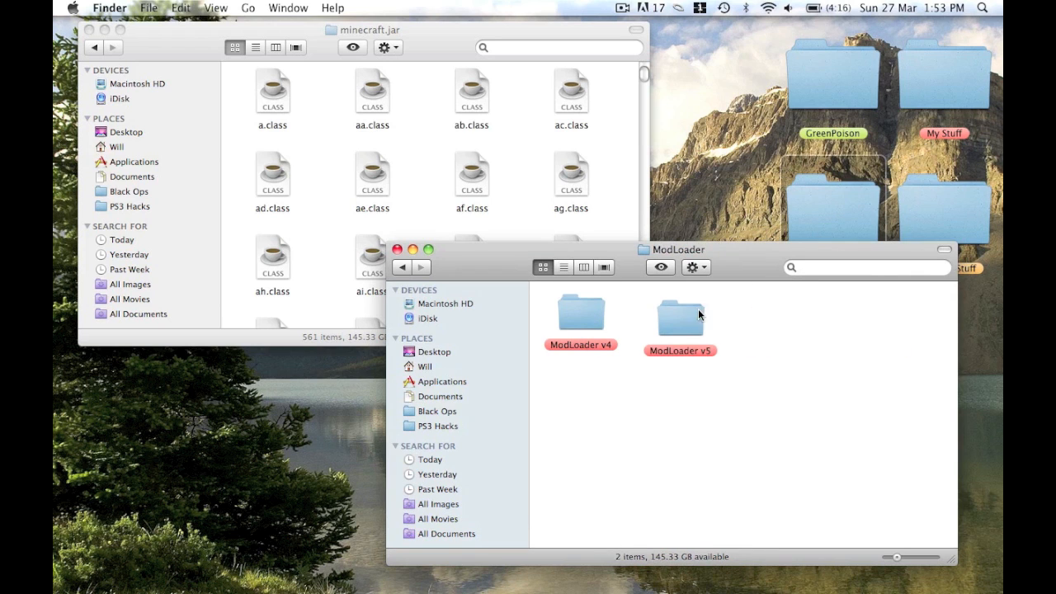
double_click(679, 318)
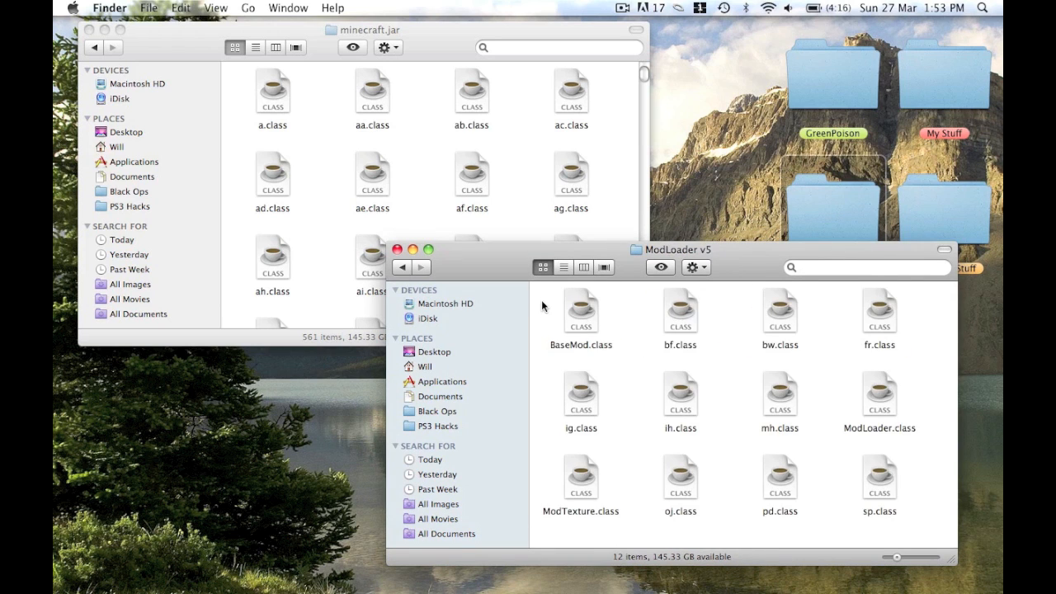
key("cmd+a")
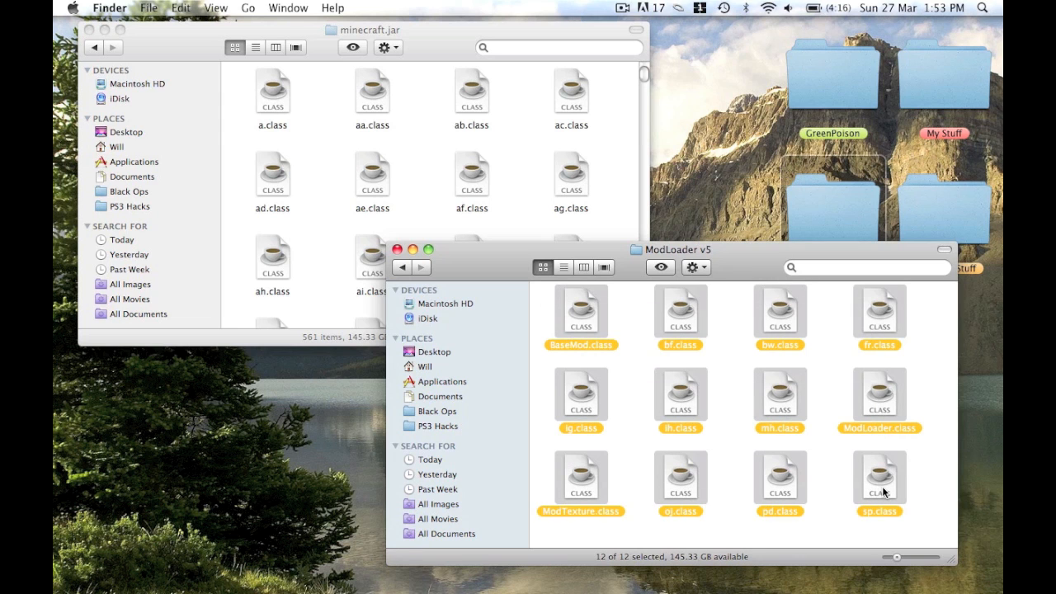
mouse_move(451, 47)
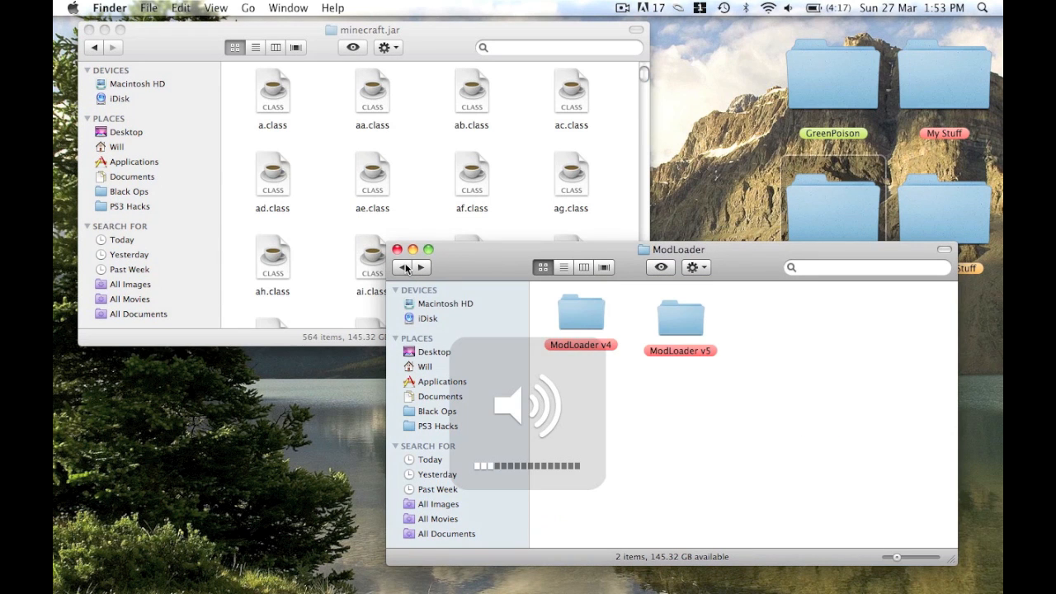
Step: Copy AudioMod's contents from Base Mods into minecraft.jar and reach its paulscode folder
left_click(402, 268)
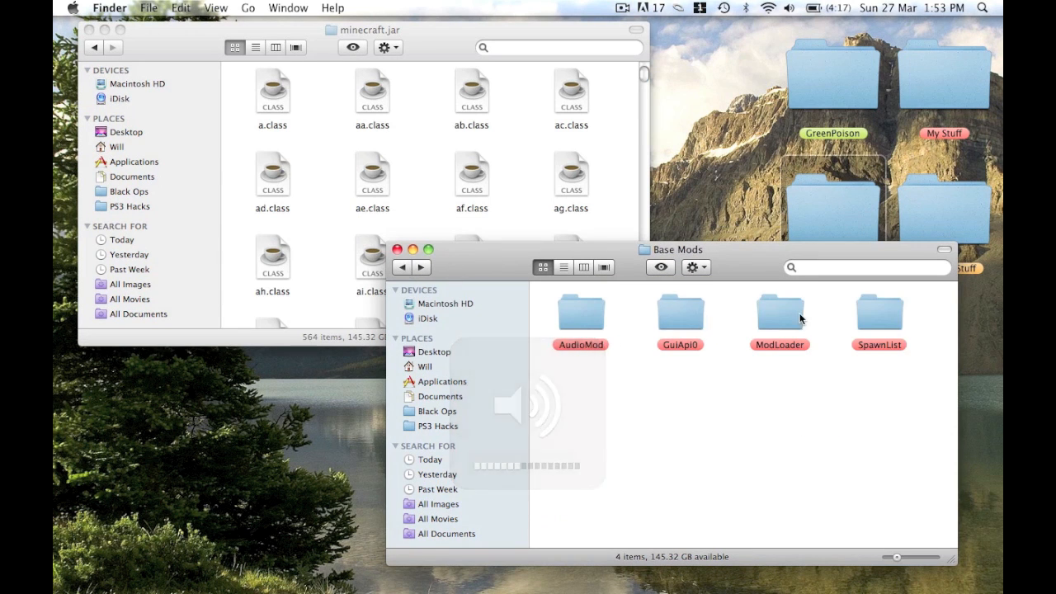
double_click(580, 312)
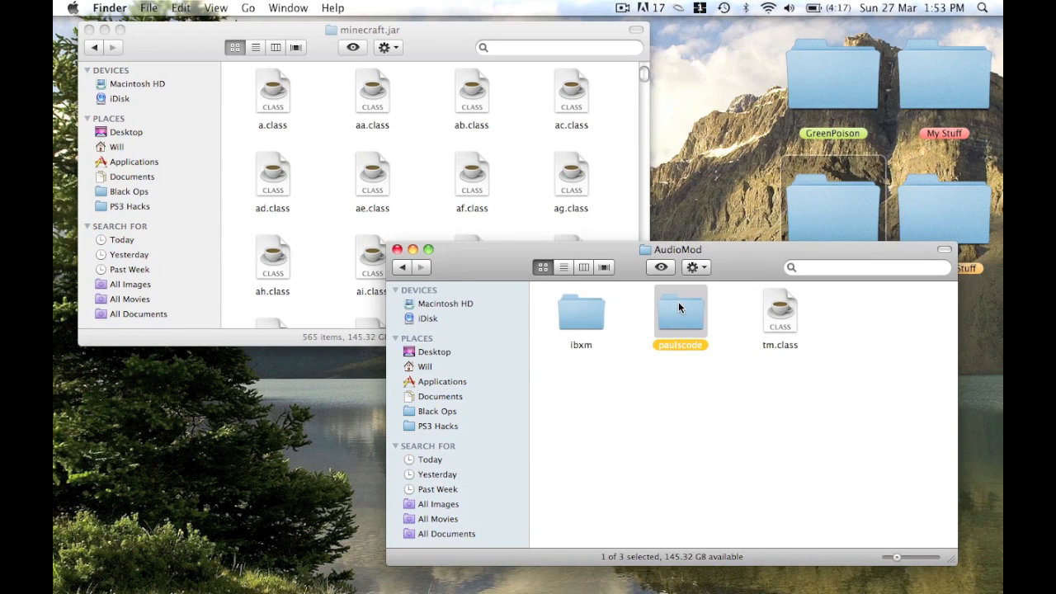
double_click(680, 311)
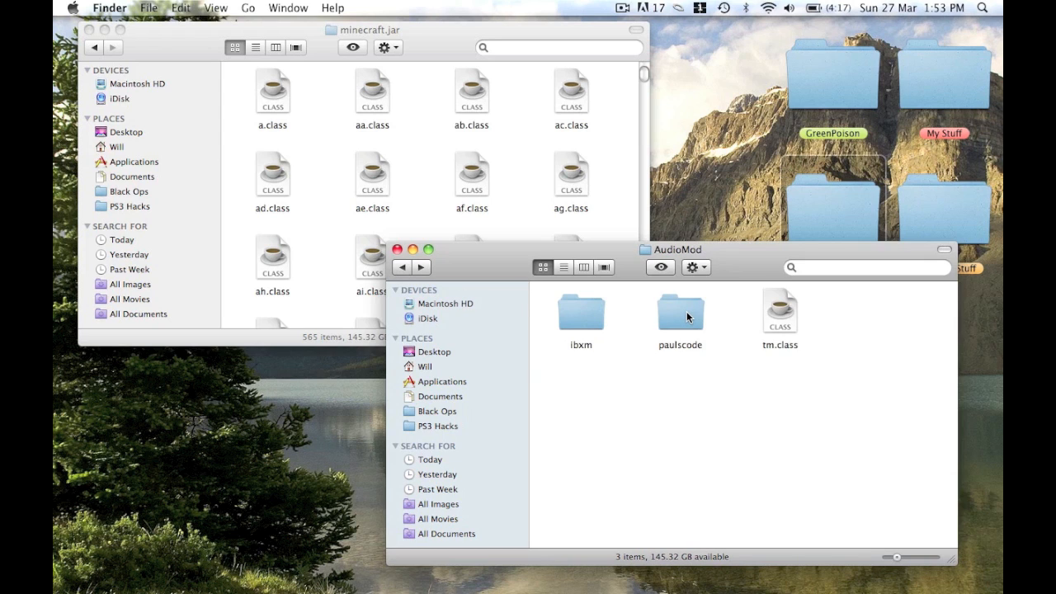
double_click(679, 312)
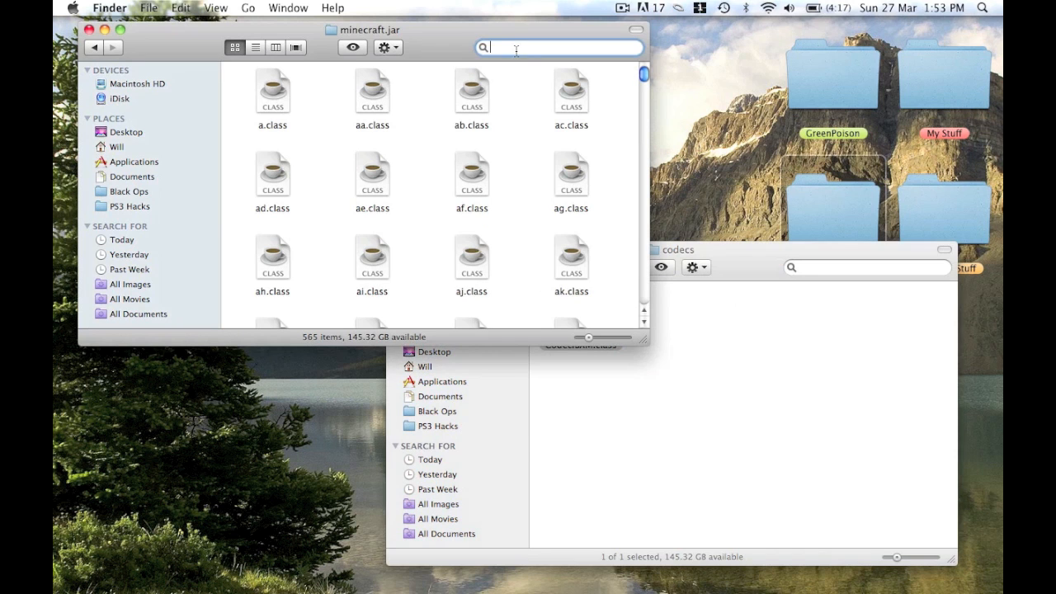
Step: Find paulscode inside minecraft.jar by searching 'paul' and add the codecs there
type("paul")
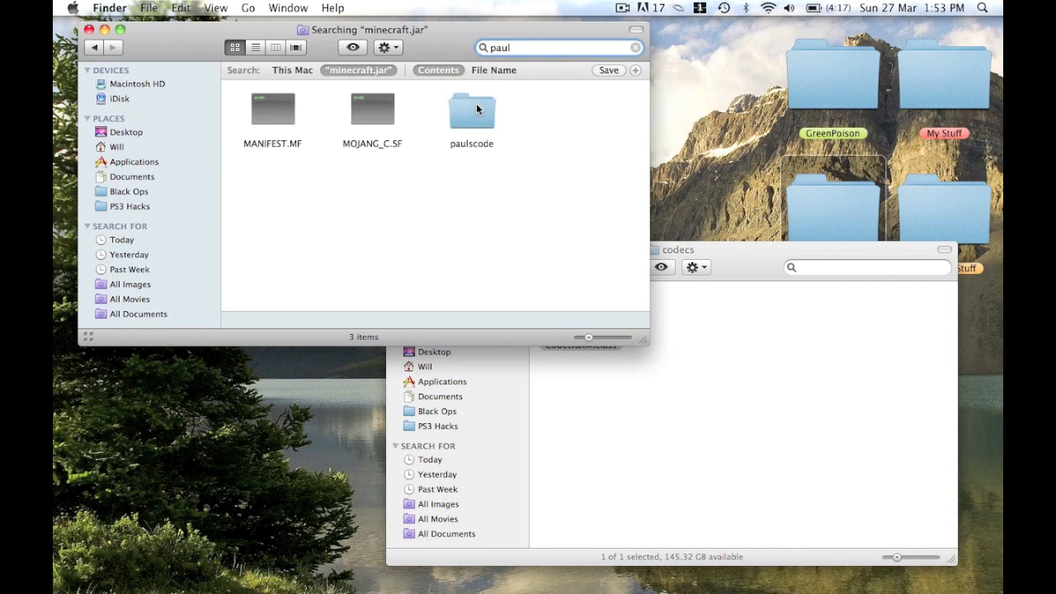
double_click(471, 108)
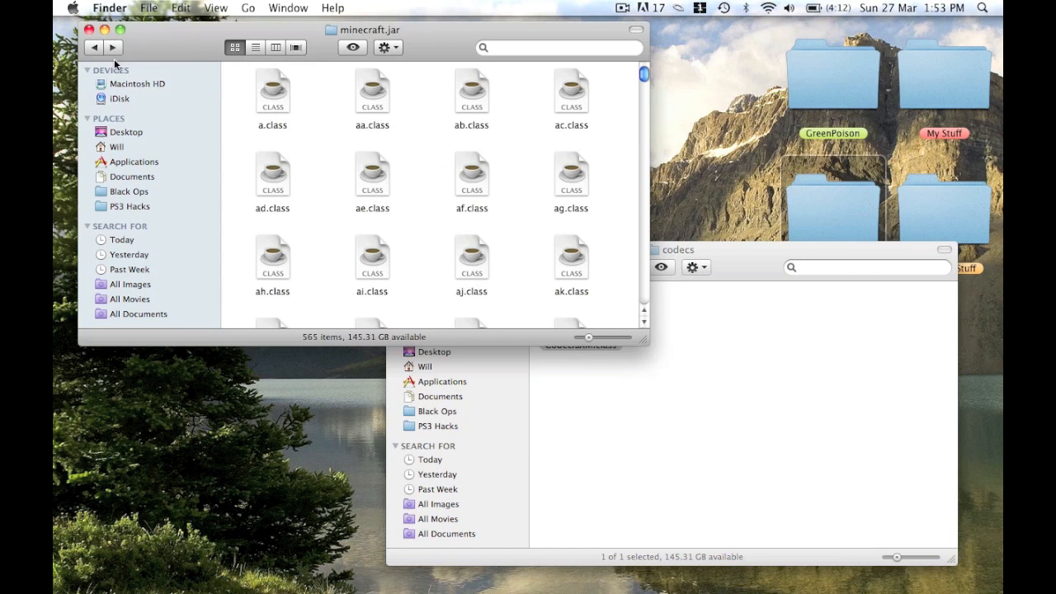
left_click(404, 266)
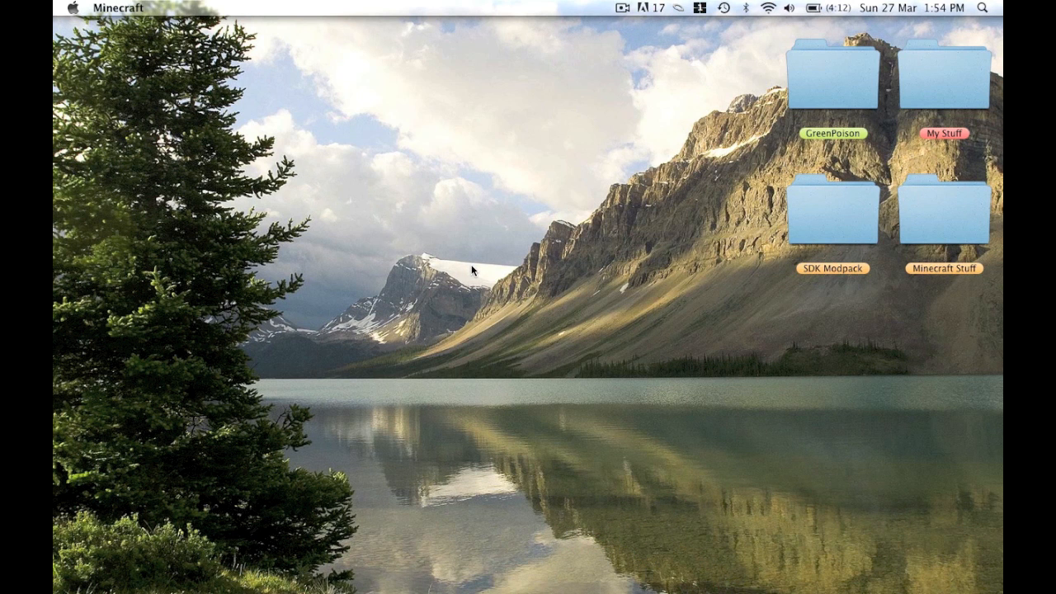
mouse_move(583, 381)
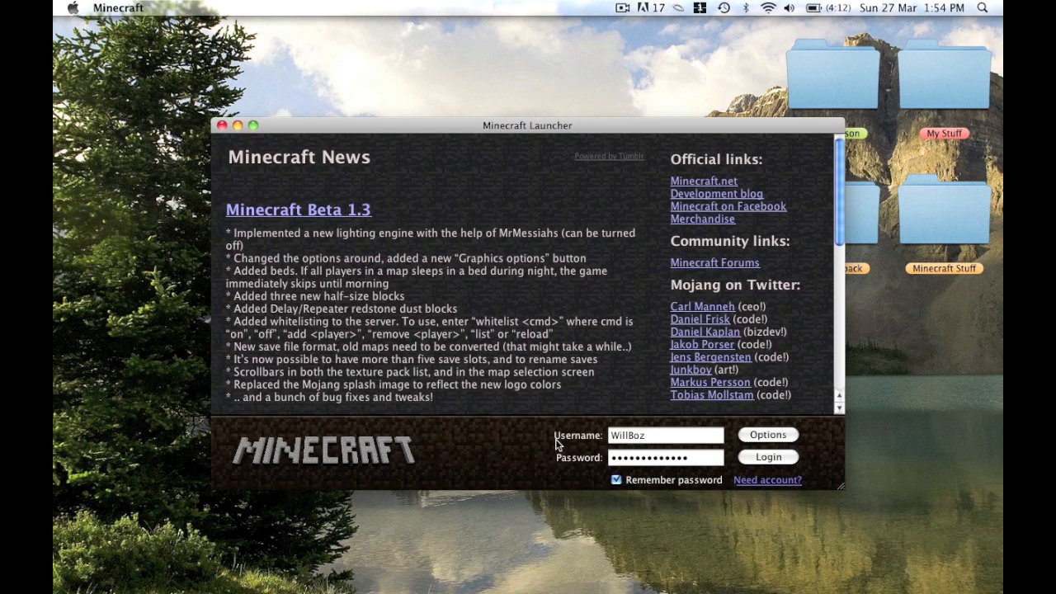
Step: Log in from the launcher to the Beta 1.3_01 title screen, then quit the game
left_click(767, 456)
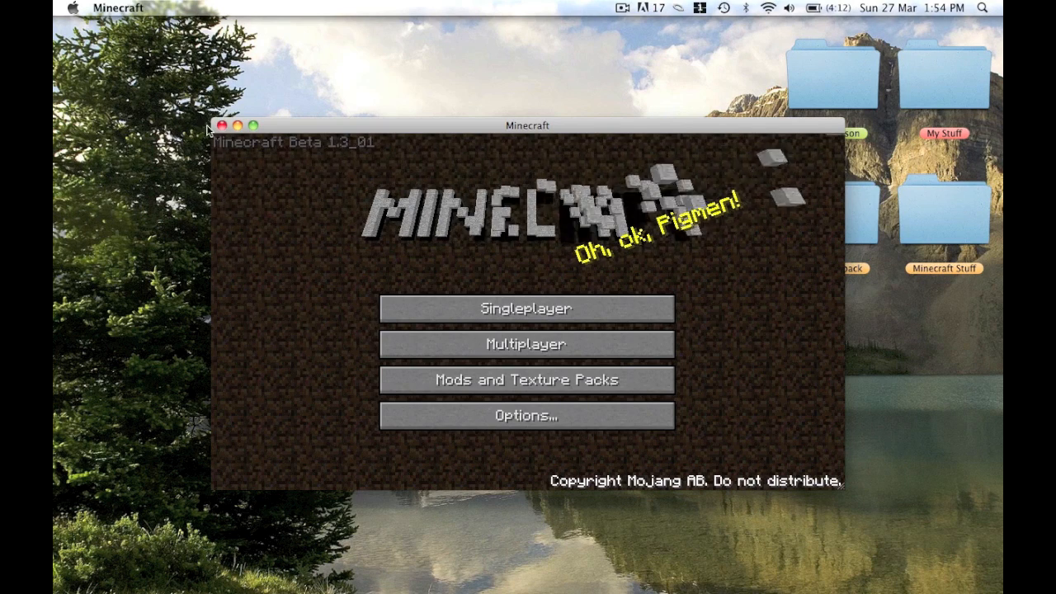
left_click(219, 126)
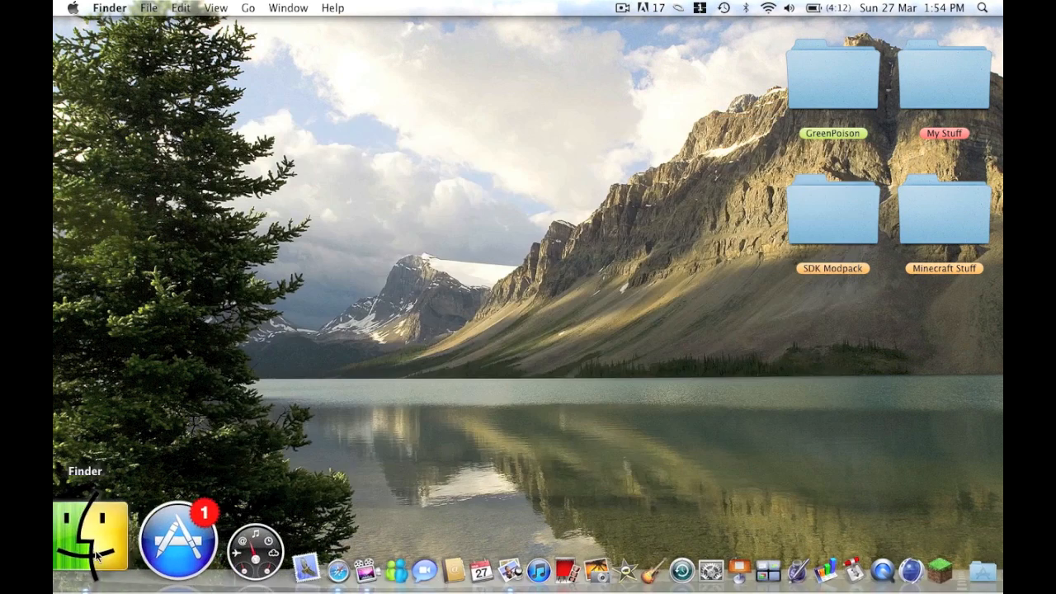
Step: Reopen Library > Application Support > minecraft beside the SDK Modpack folder
left_click(89, 536)
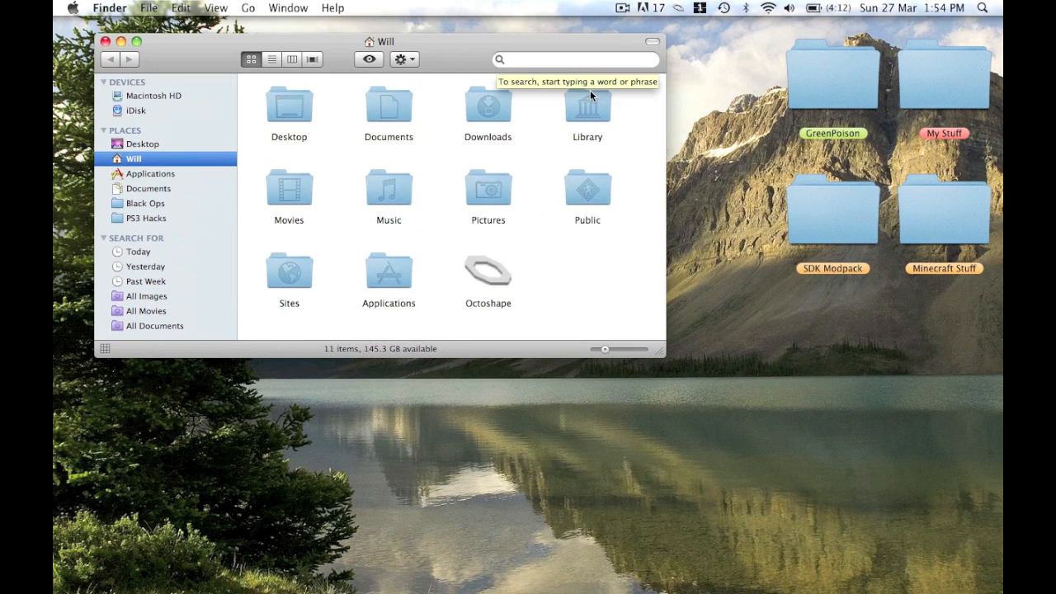
double_click(586, 105)
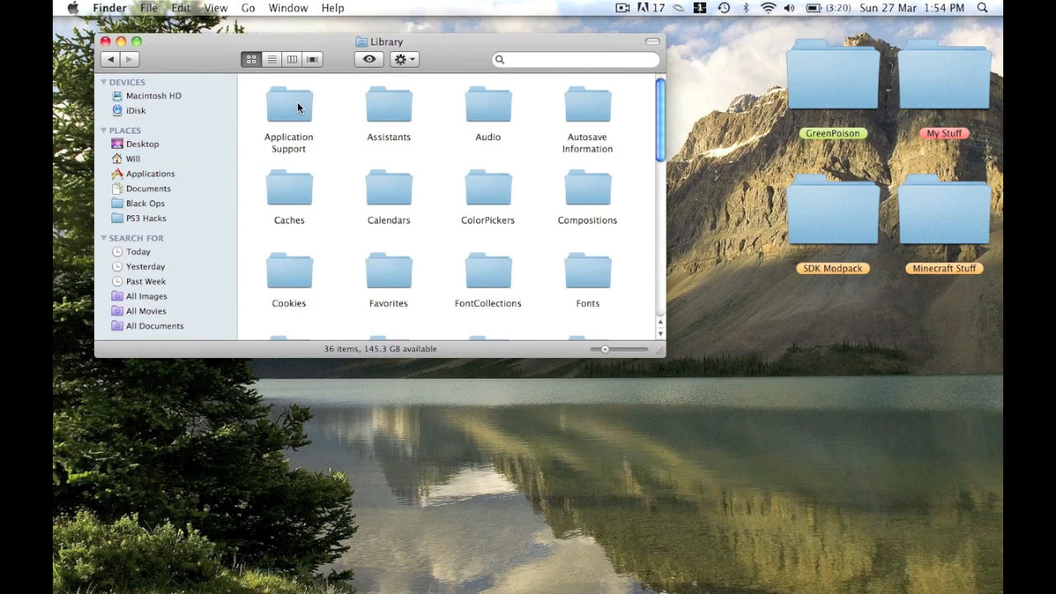
double_click(289, 103)
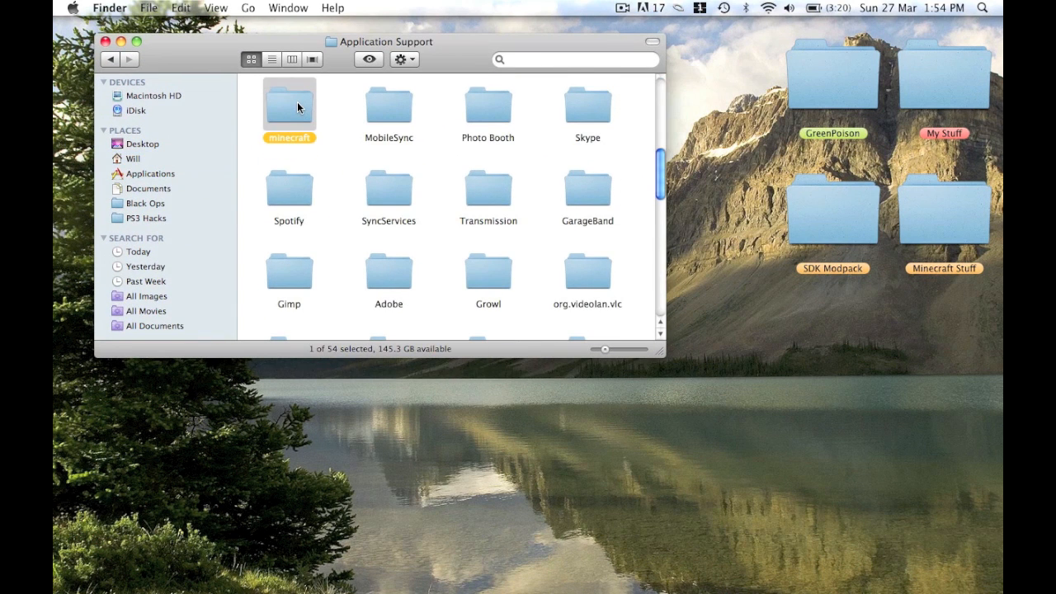
double_click(289, 101)
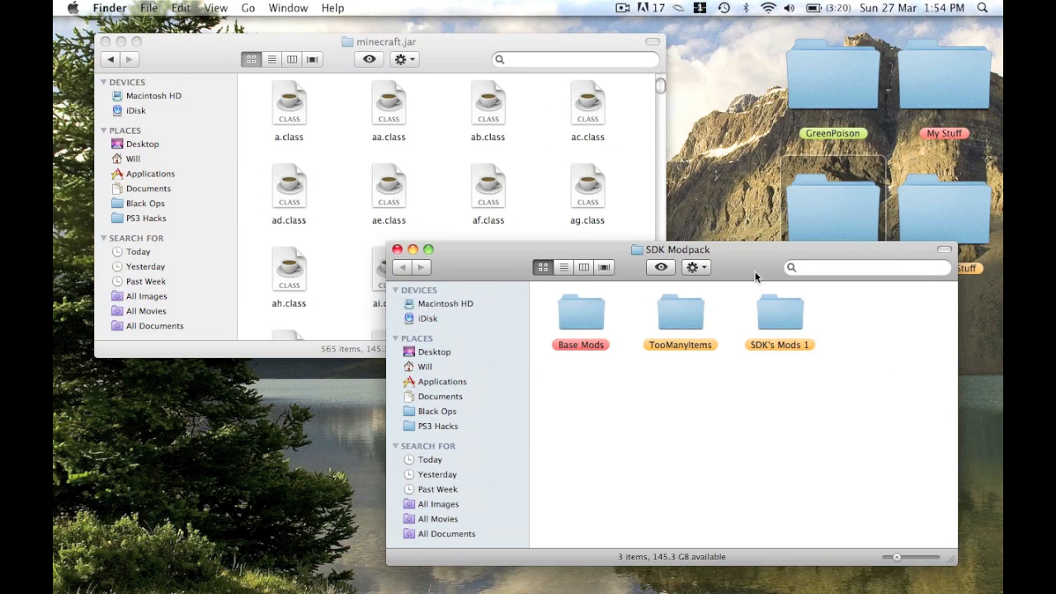
left_click(779, 312)
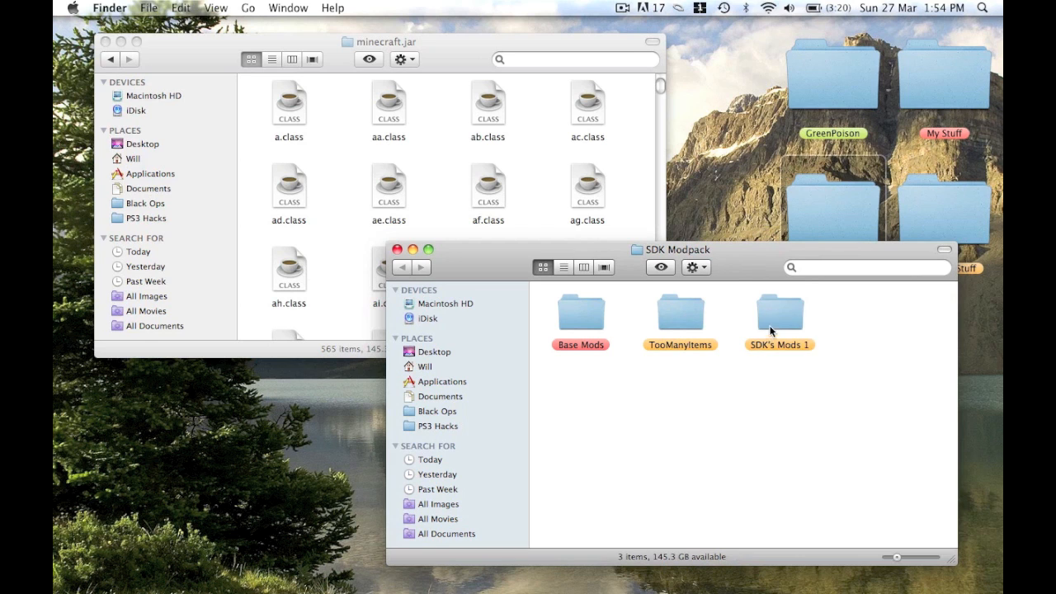
Step: Open SDK's Mods 1 > minecraft > armor textures beside minecraft.jar's armor folder
double_click(779, 312)
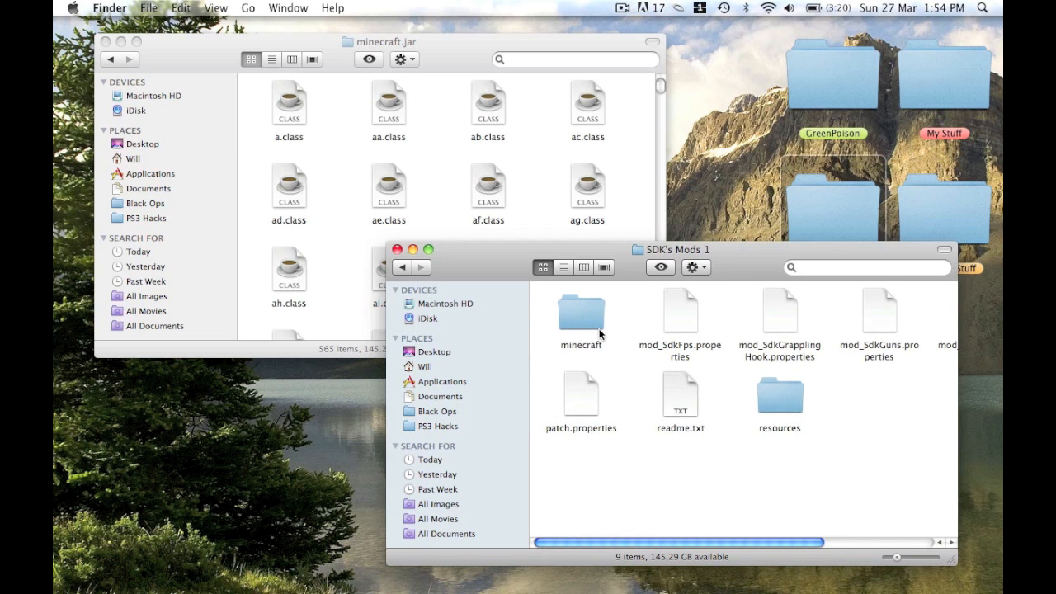
double_click(581, 309)
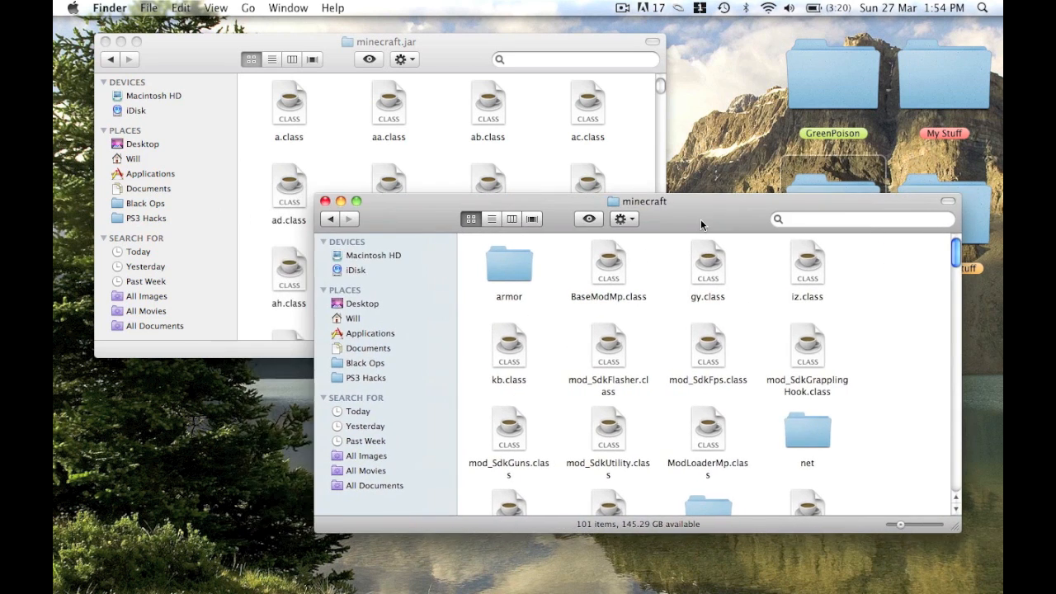
double_click(509, 266)
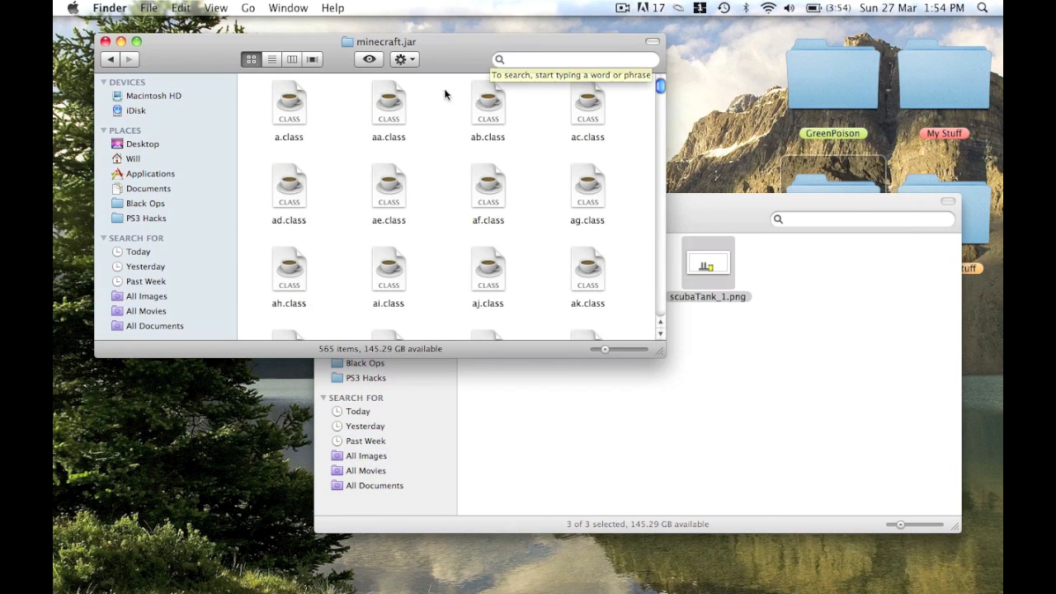
scroll("down", 3)
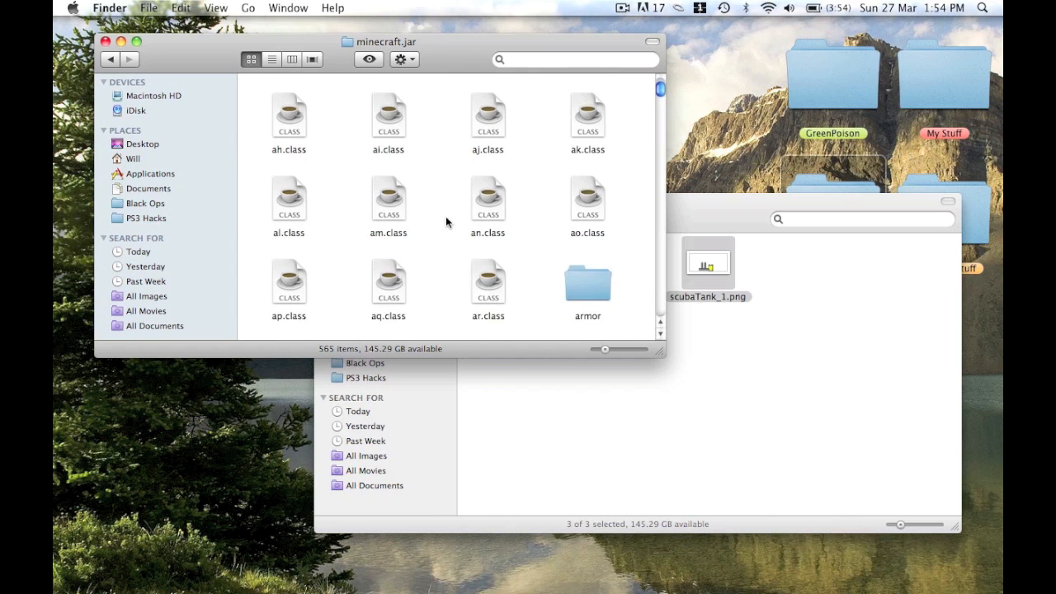
double_click(587, 281)
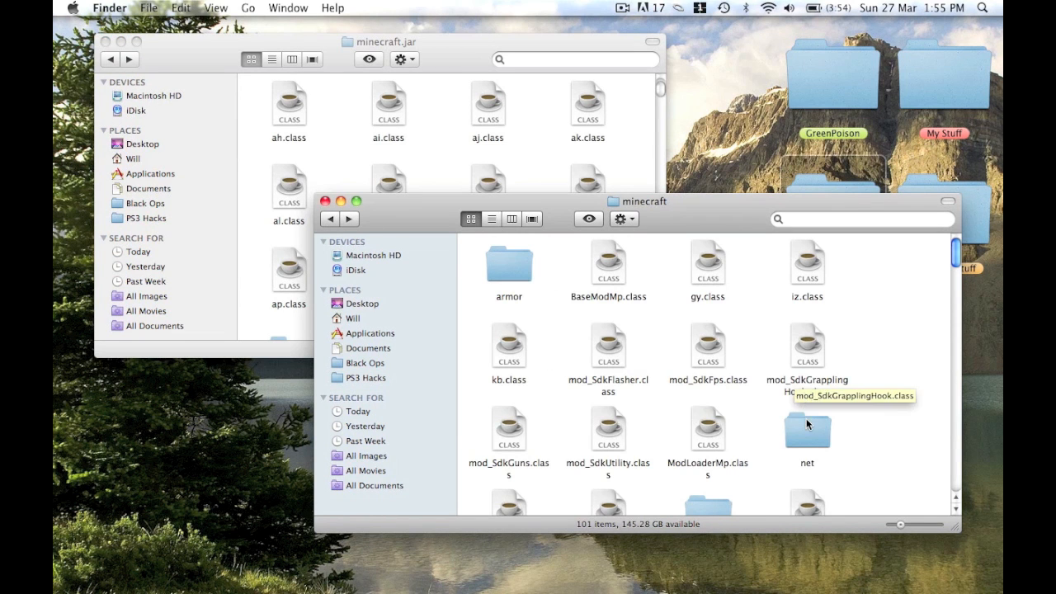
Step: Replace Minecraft.class in the jar's net/minecraft/client with the mod's version
double_click(806, 430)
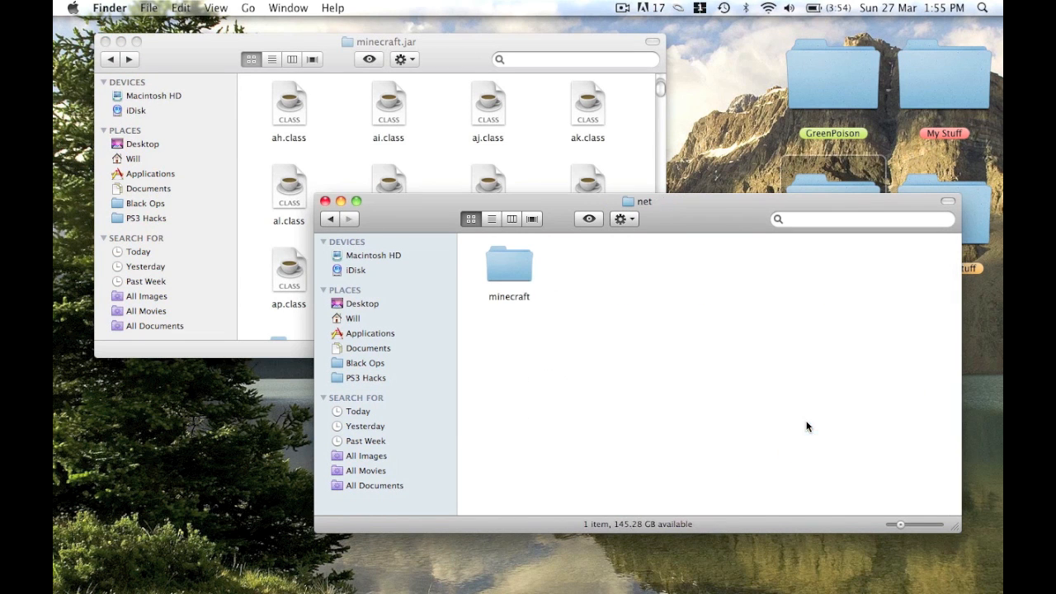
double_click(509, 264)
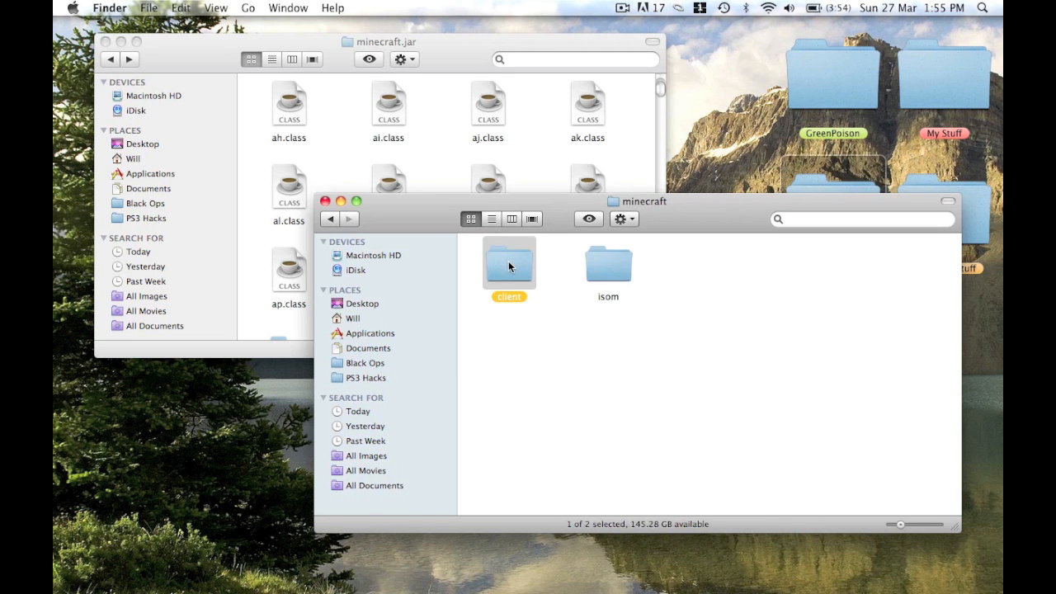
double_click(509, 262)
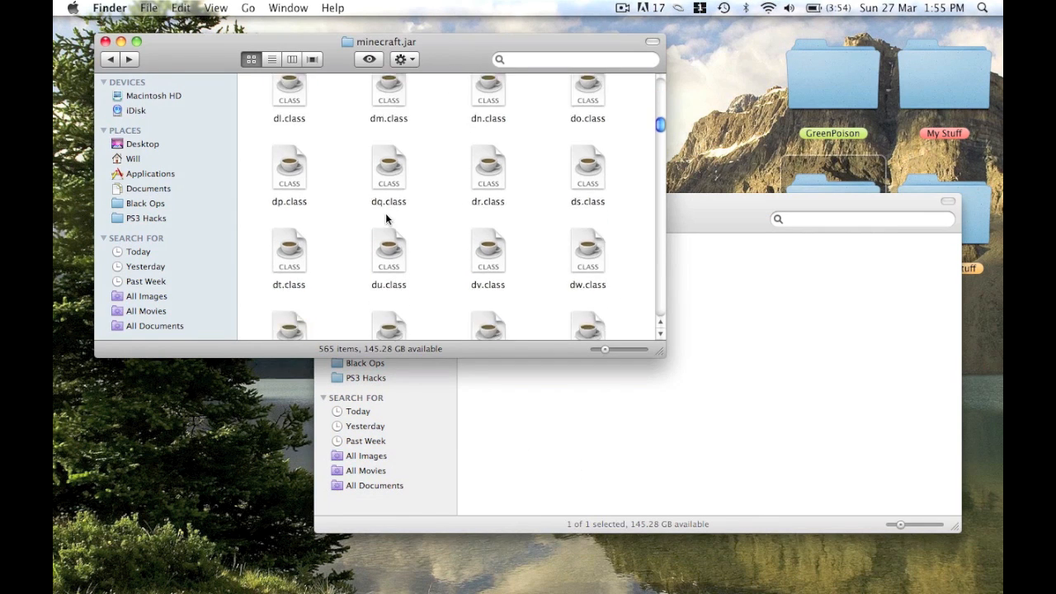
scroll("down", 3)
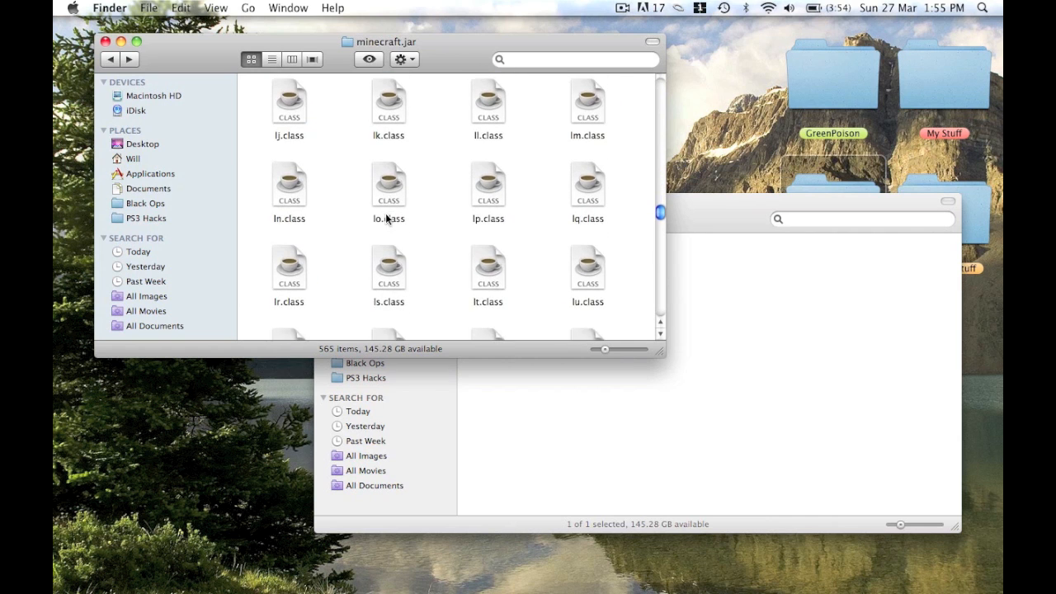
scroll("down", 3)
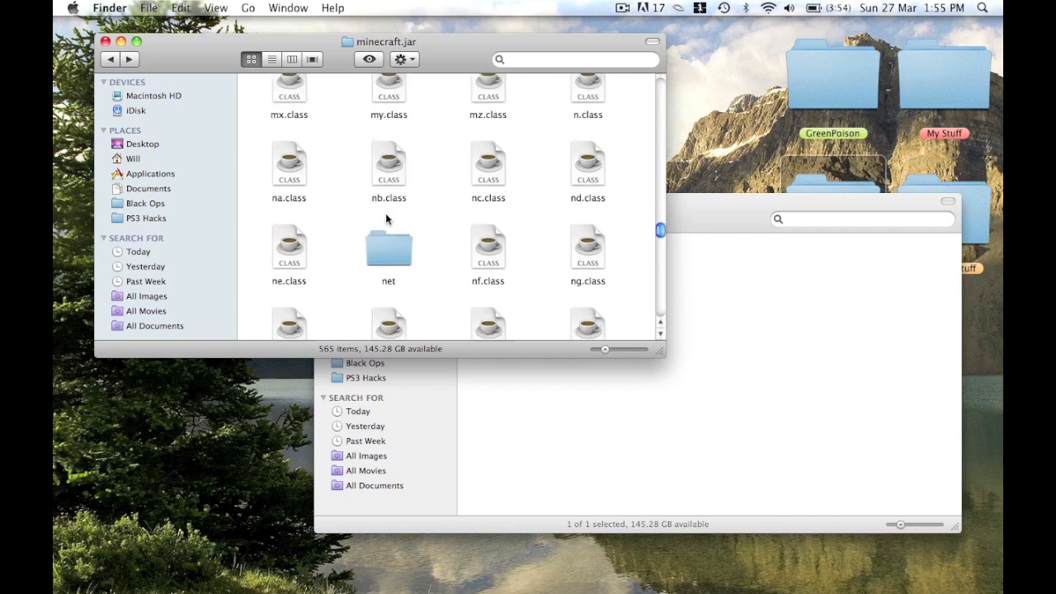
double_click(388, 245)
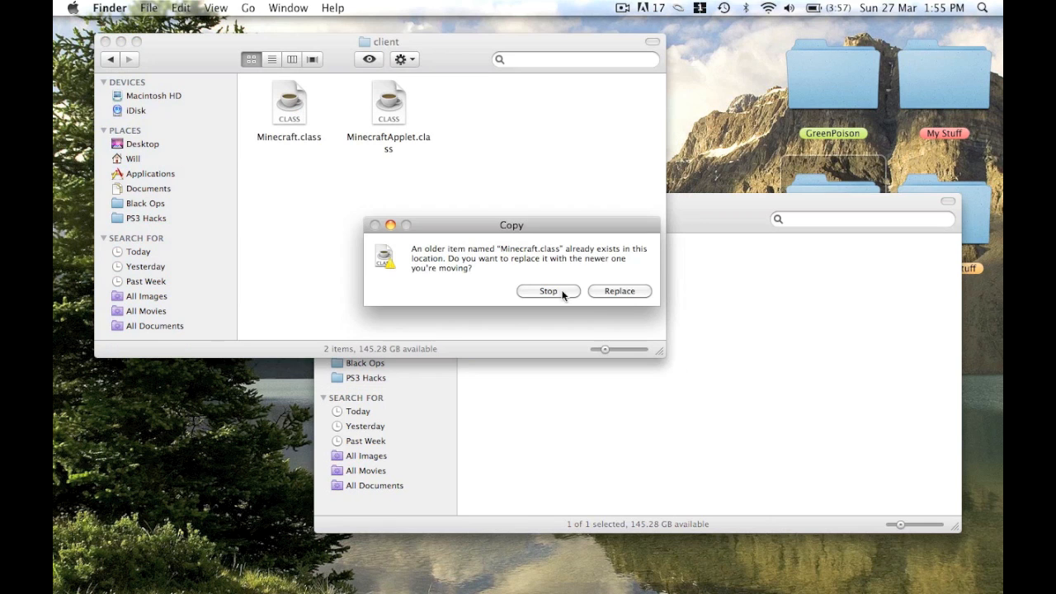
left_click(547, 291)
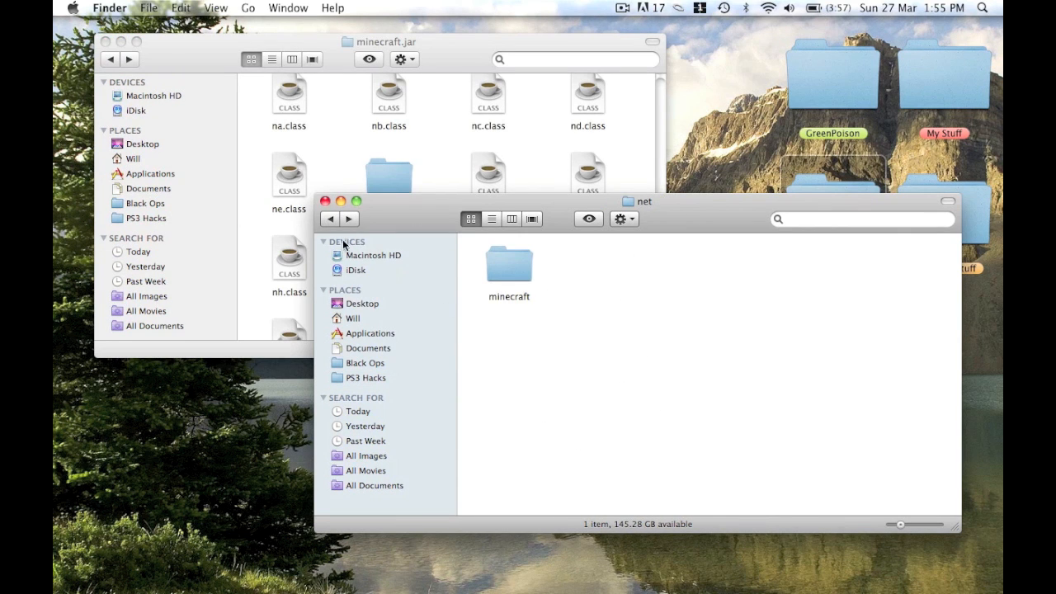
Step: Copy the mod's 85 SDK class files into minecraft.jar, replacing gy.class and others
left_click(329, 218)
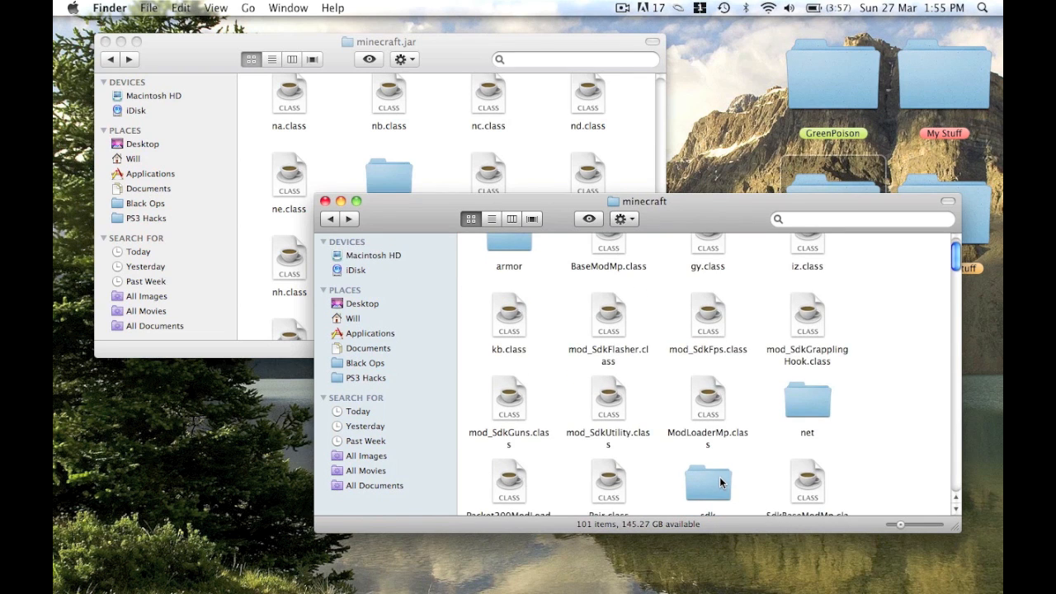
left_click(707, 478)
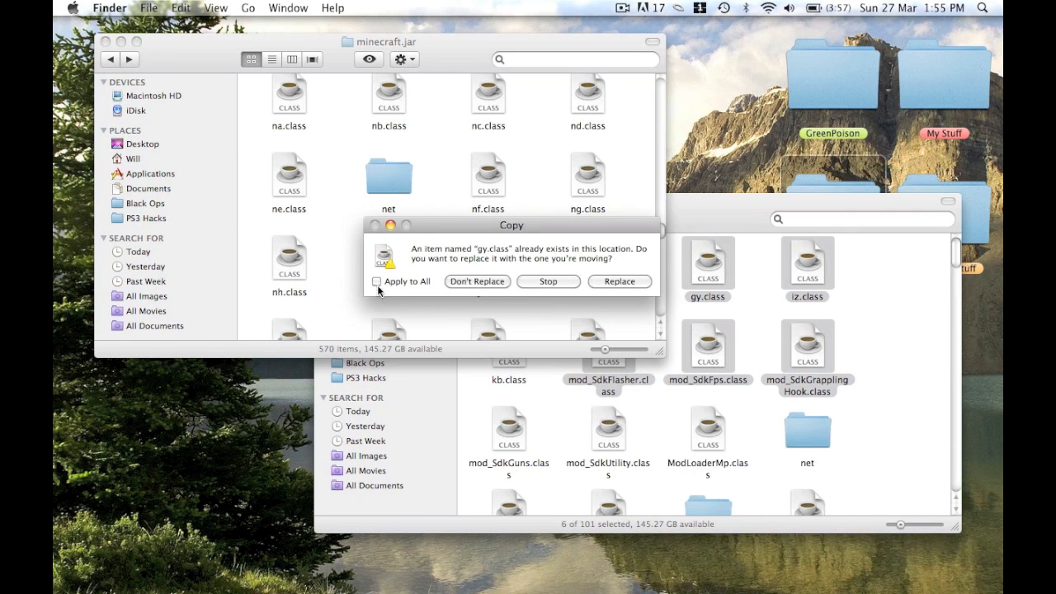
left_click(618, 281)
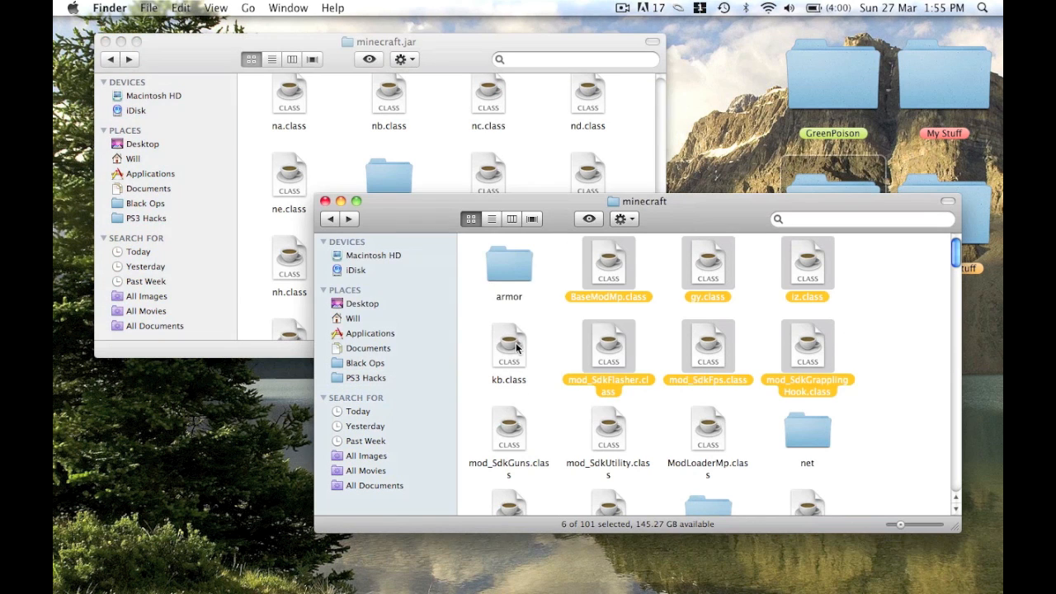
scroll("down", 3)
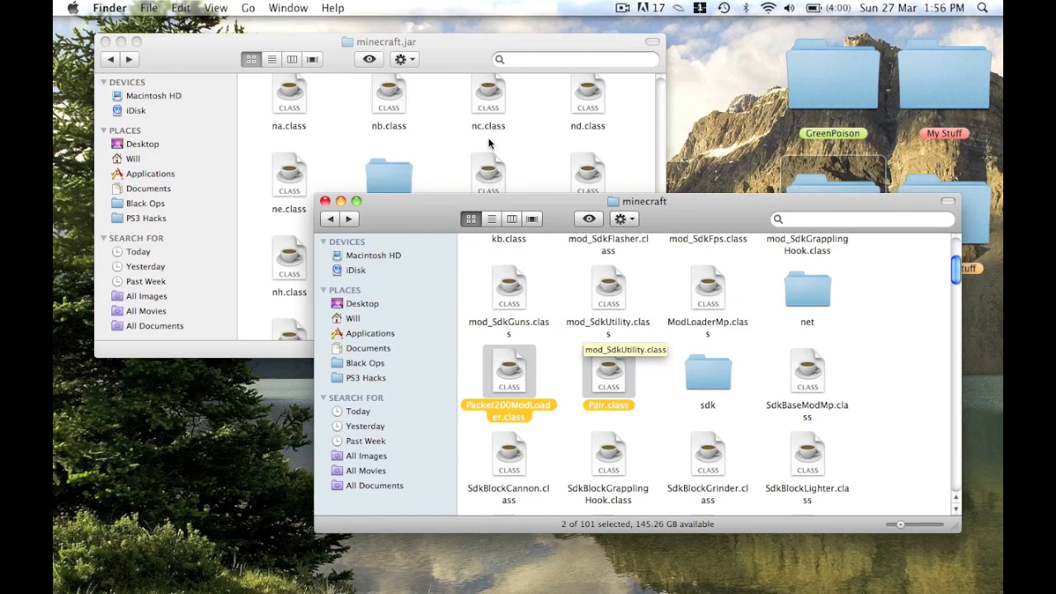
mouse_move(856, 351)
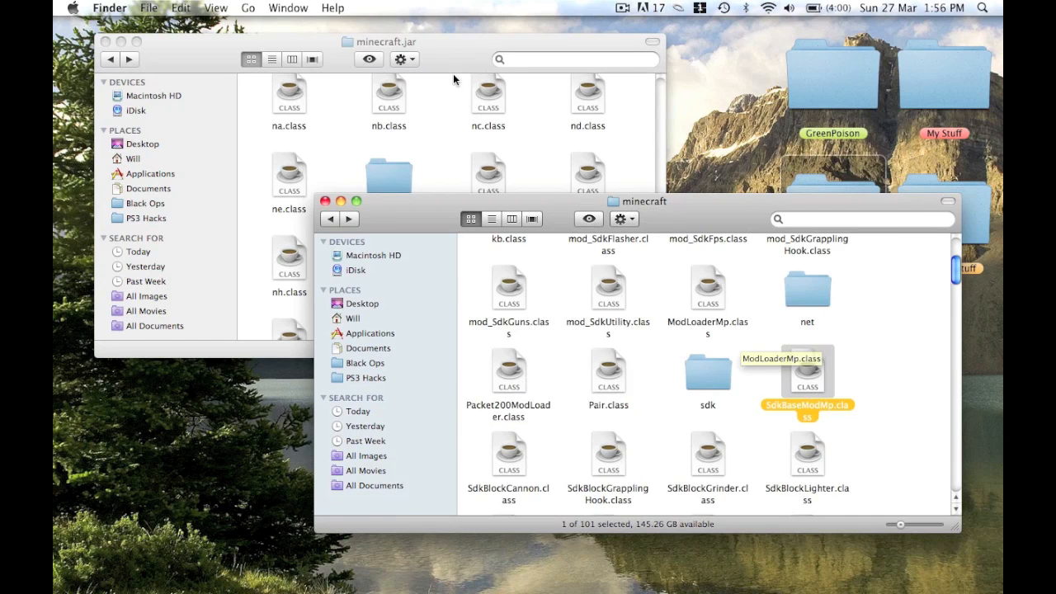
Step: Scroll through minecraft.jar's 661 class files to check the SDK classes are in place
scroll("down", 3)
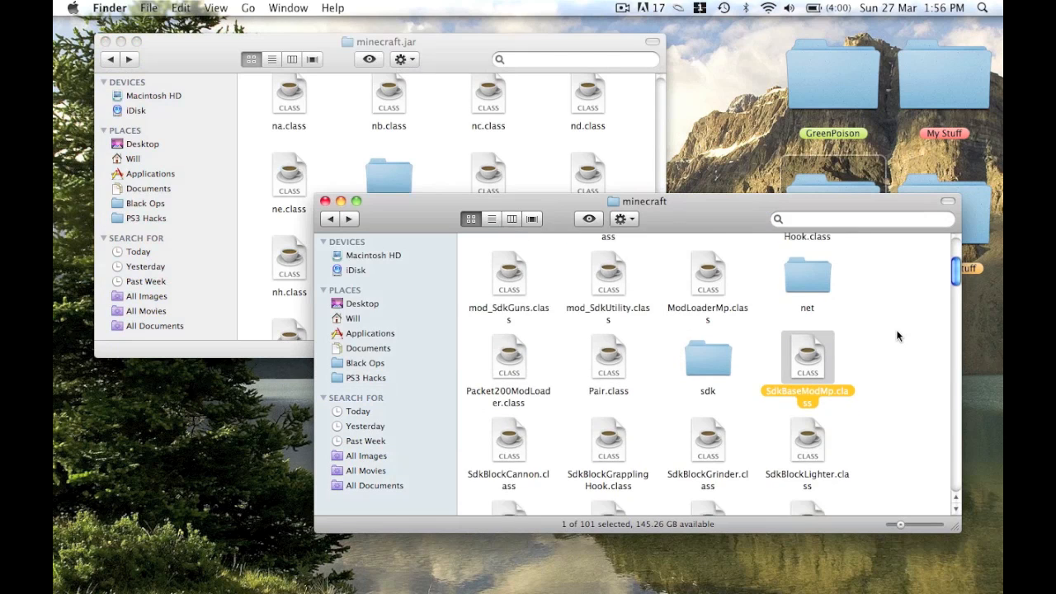
scroll("down", 3)
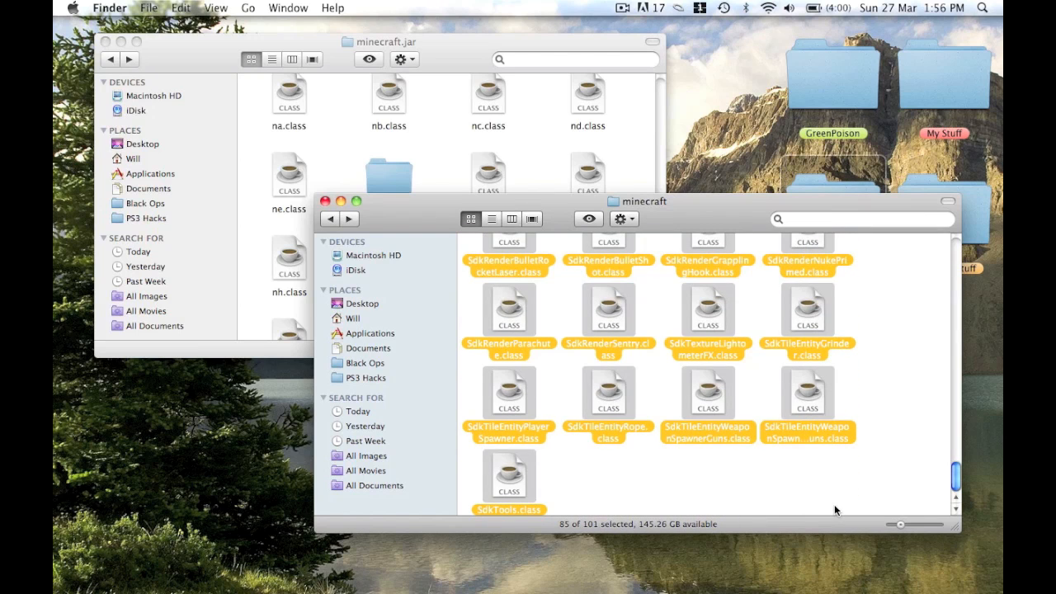
scroll("down", 3)
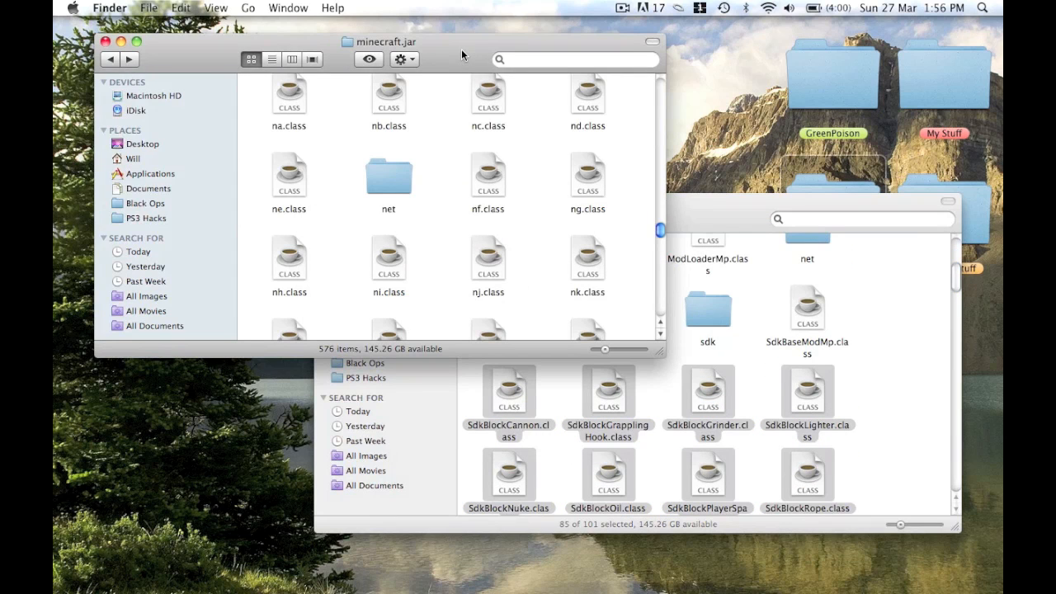
scroll("down", 3)
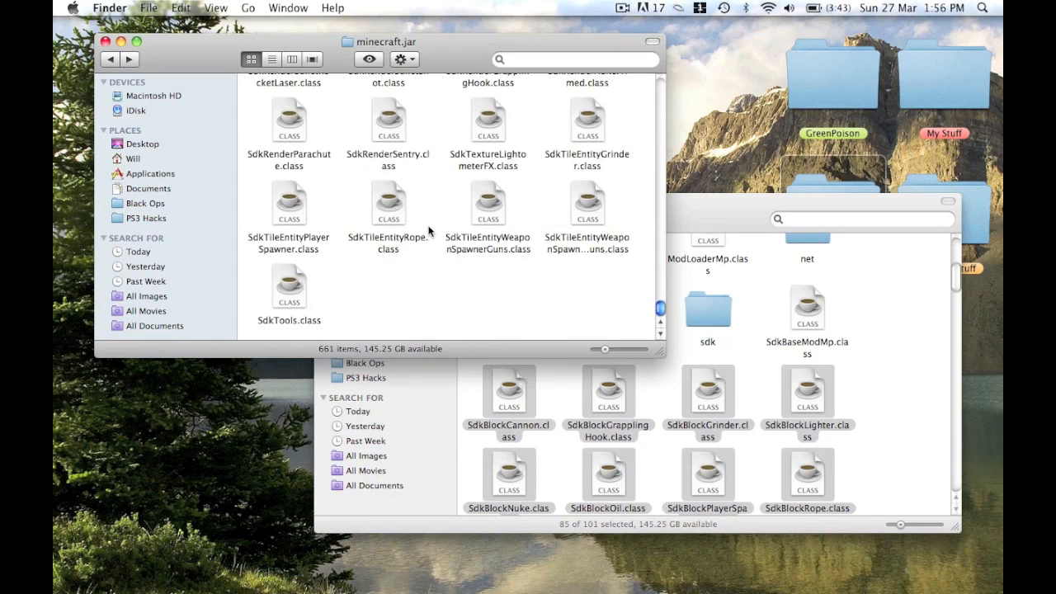
scroll("down", 3)
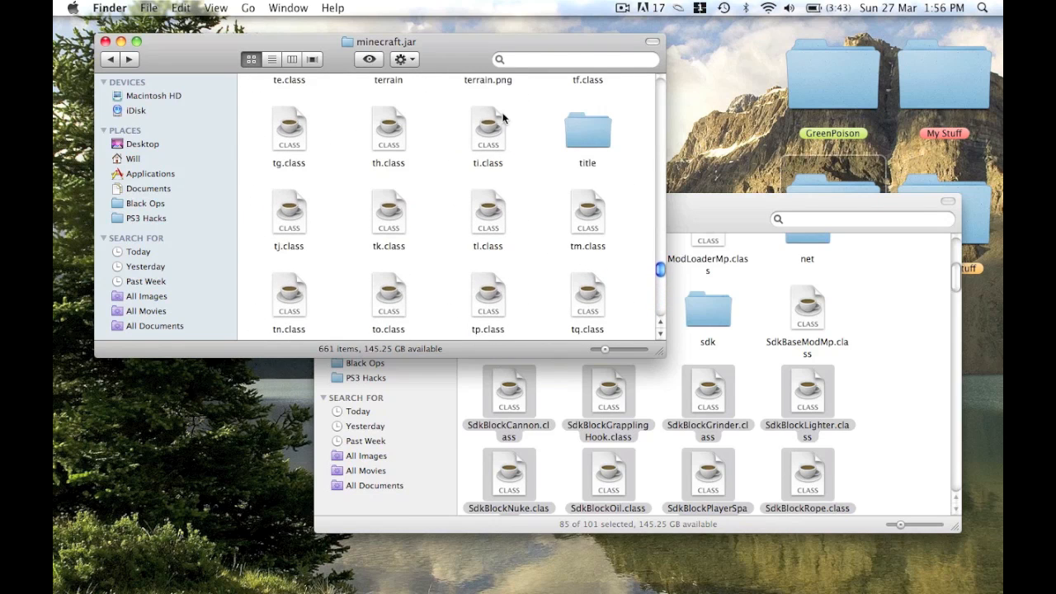
Step: Trash the META-INF folder from minecraft.jar via a 'meta' search and return to bin
type("meta")
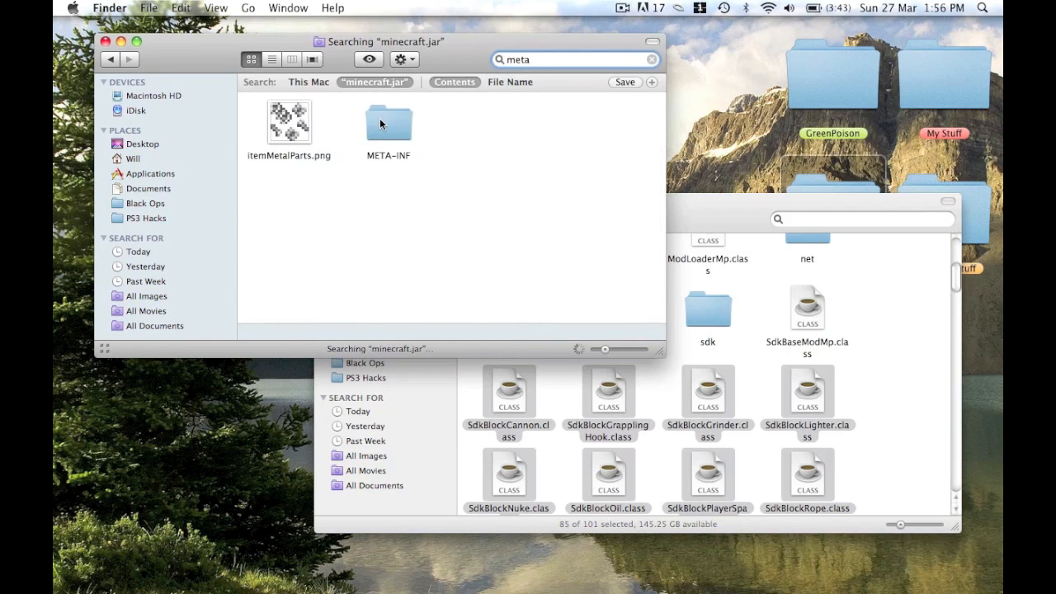
right_click(388, 121)
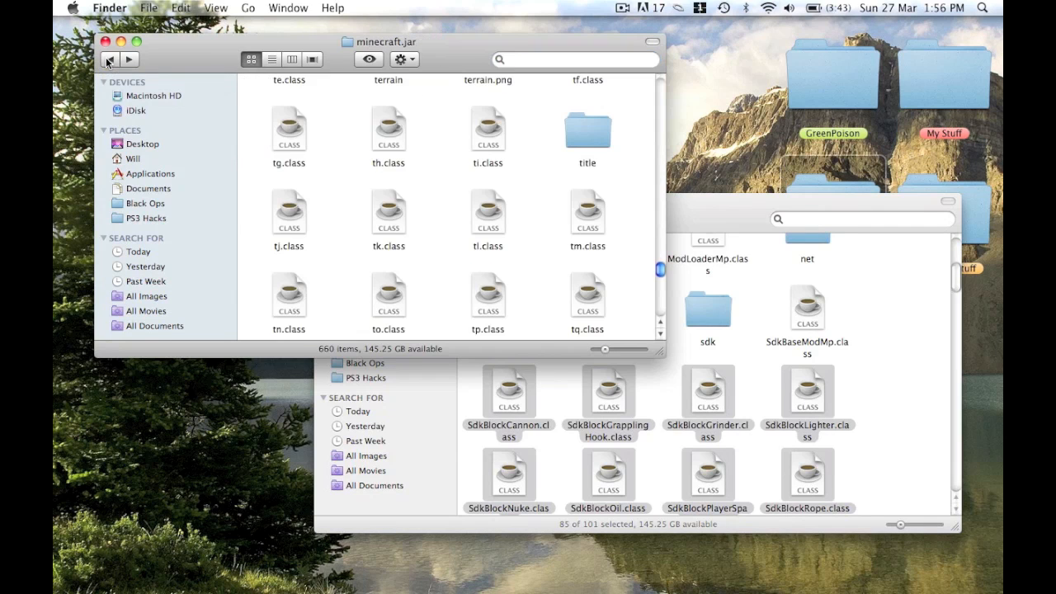
left_click(109, 59)
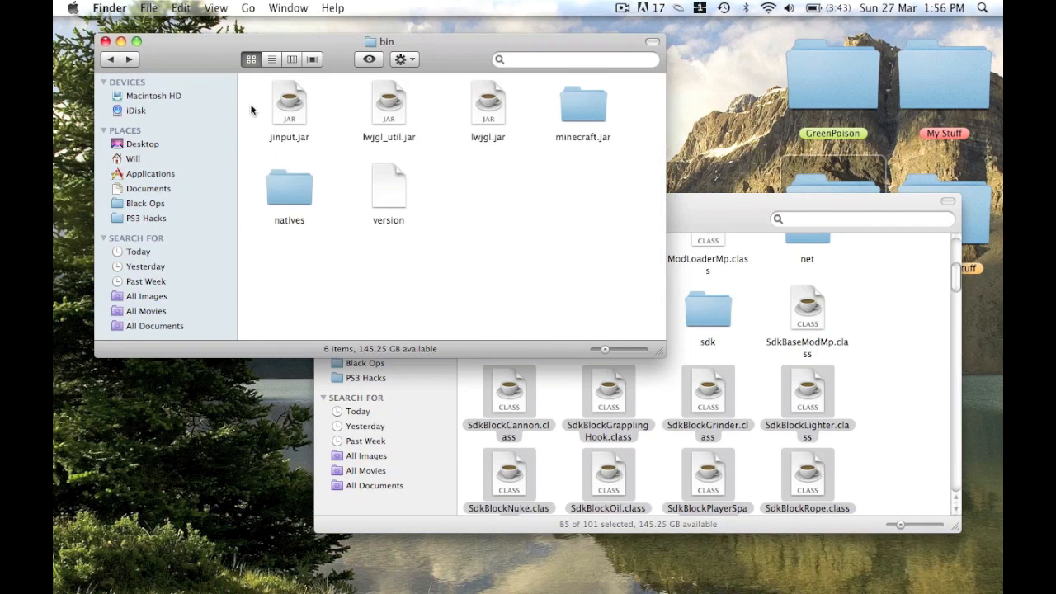
mouse_move(111, 59)
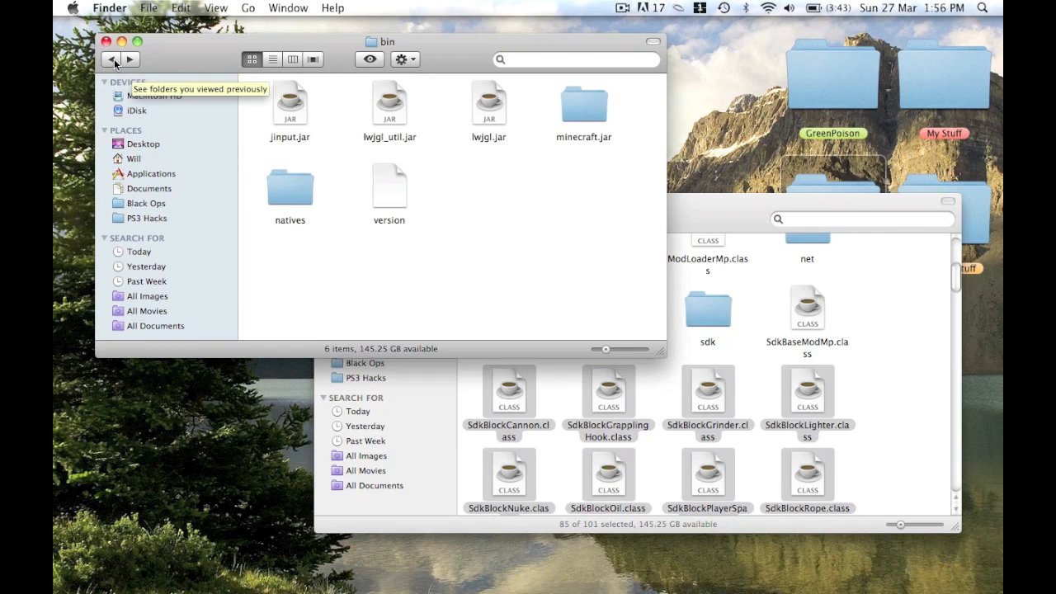
Step: Drag the mod's resources (sdk folder) into minecraft's resources, then go to bin
left_click(102, 59)
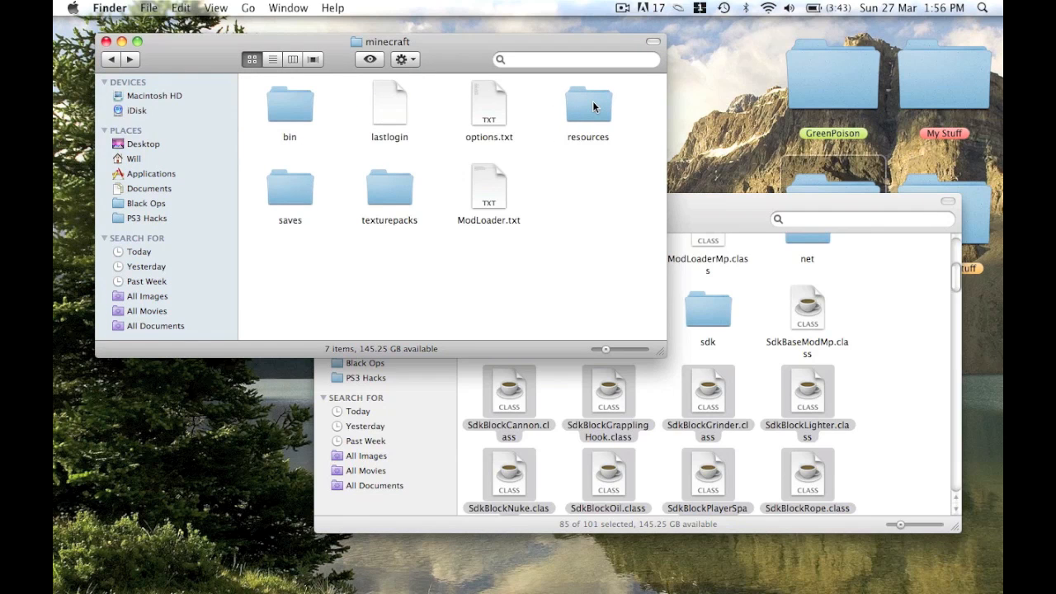
double_click(587, 105)
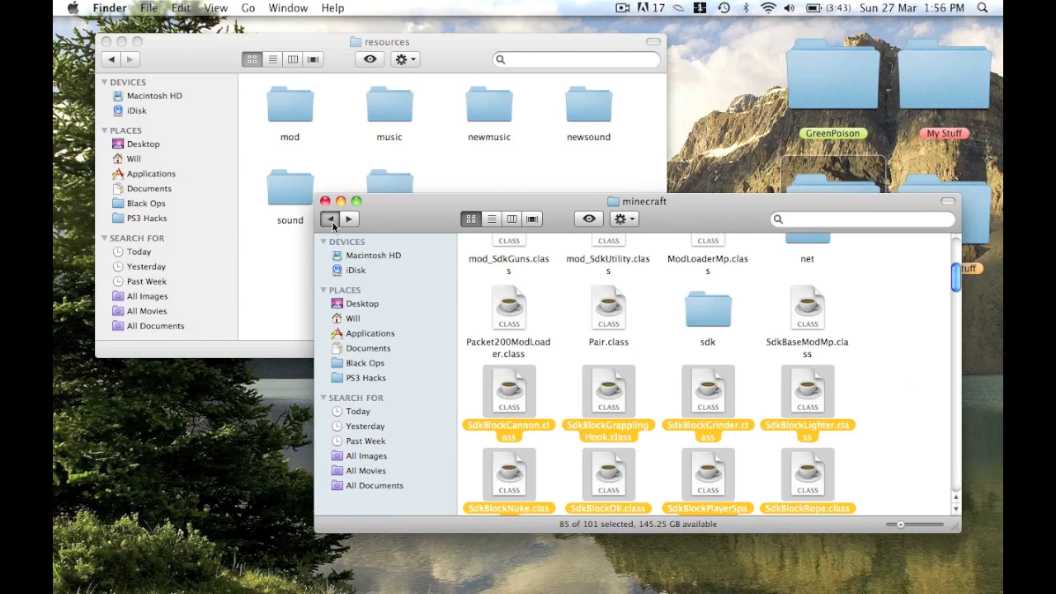
left_click(329, 218)
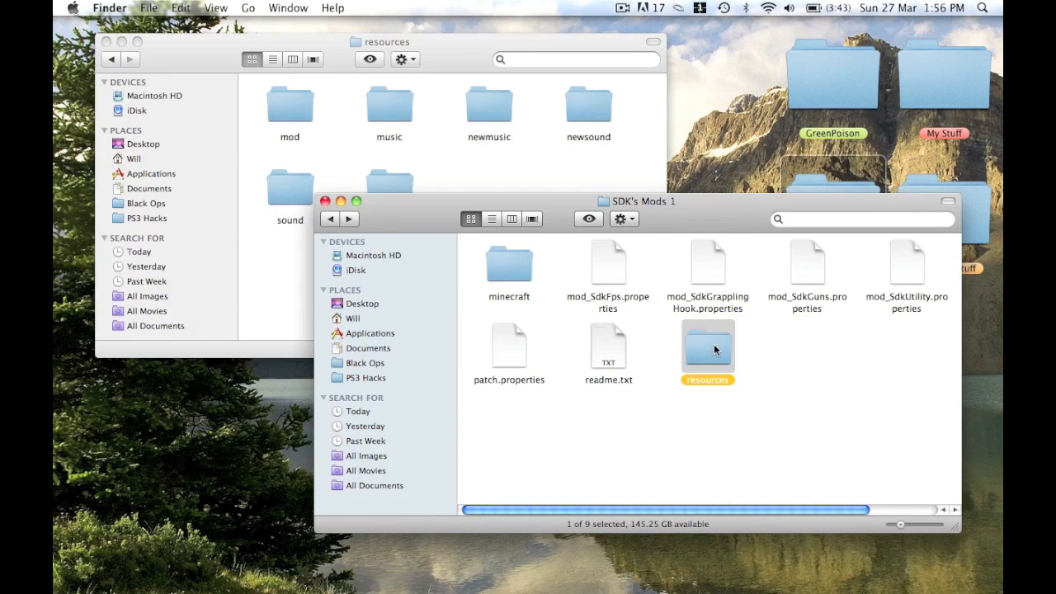
double_click(707, 346)
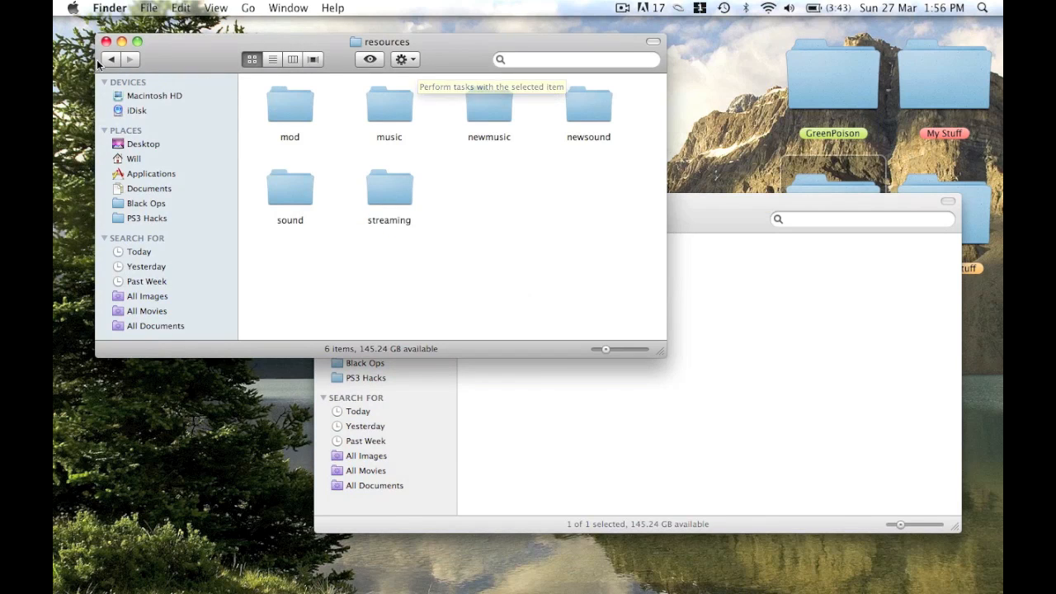
left_click(110, 59)
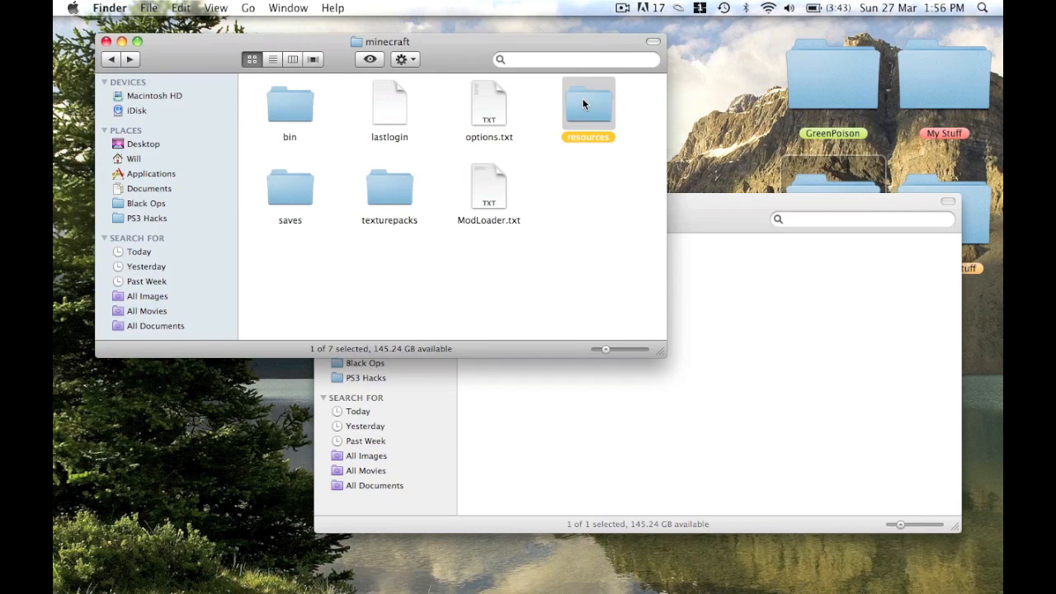
double_click(588, 105)
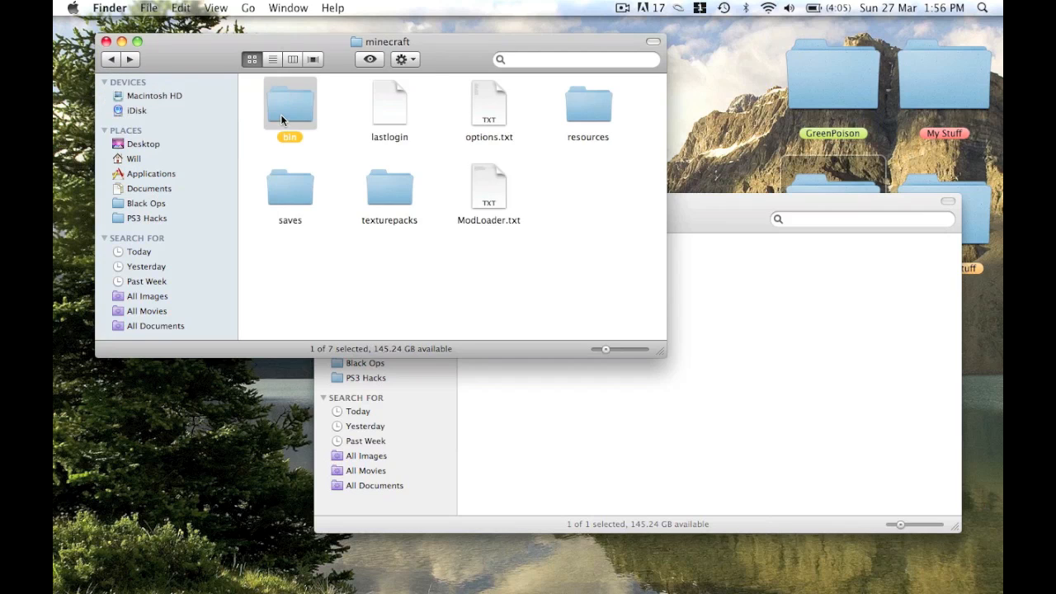
double_click(289, 103)
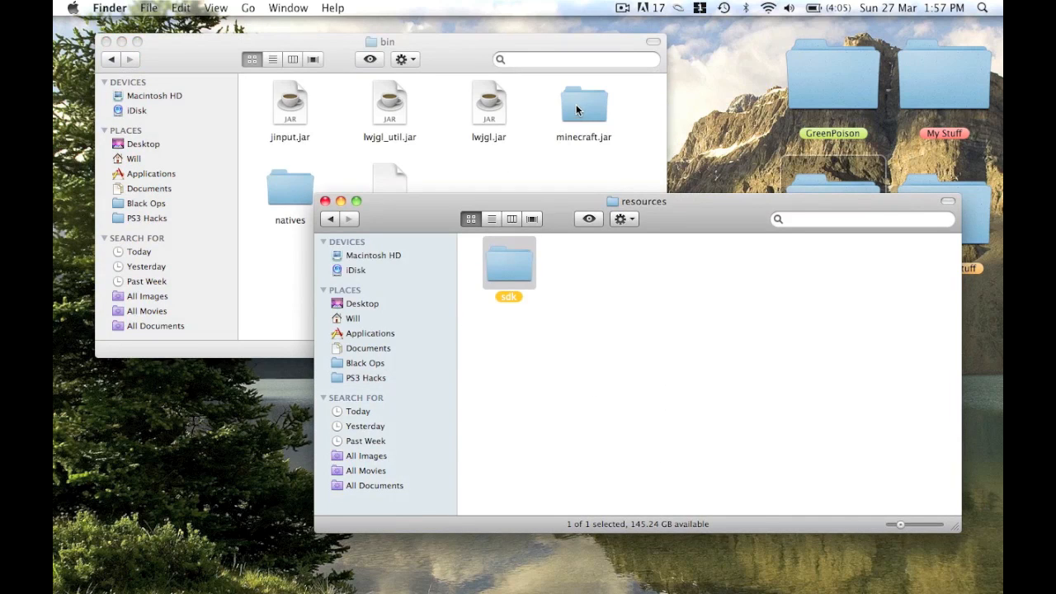
Step: Navigate back to the TooManyItems class files and launch minecraft.jar from the bin folder
left_click(329, 219)
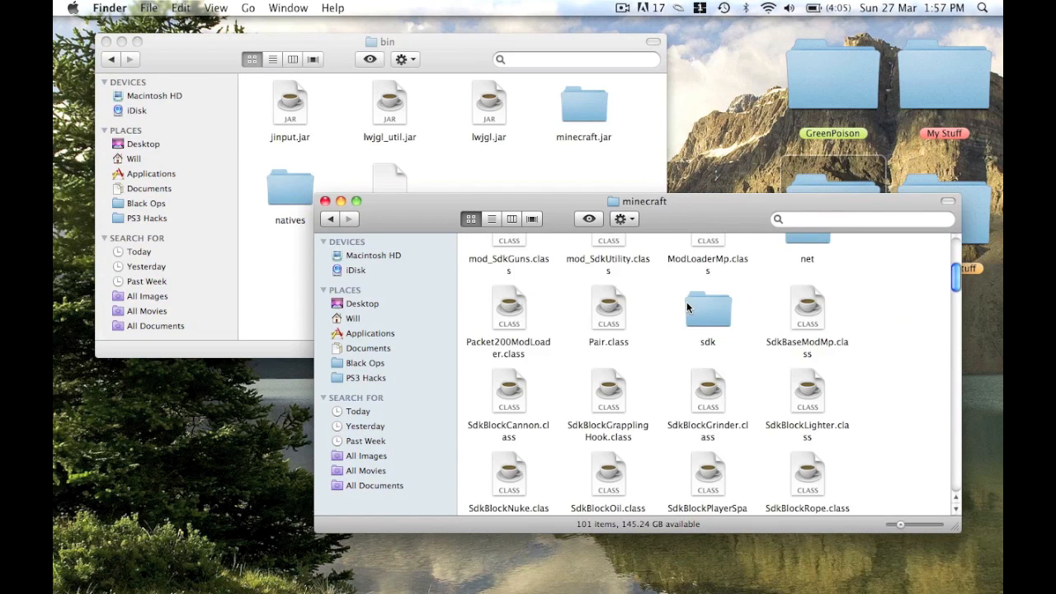
left_click(329, 219)
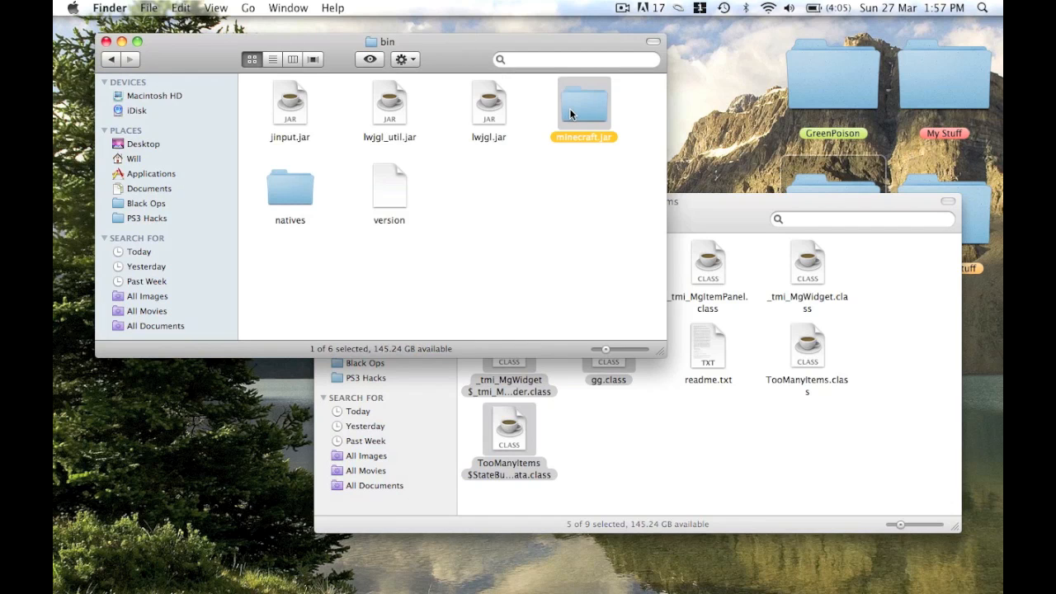
double_click(584, 103)
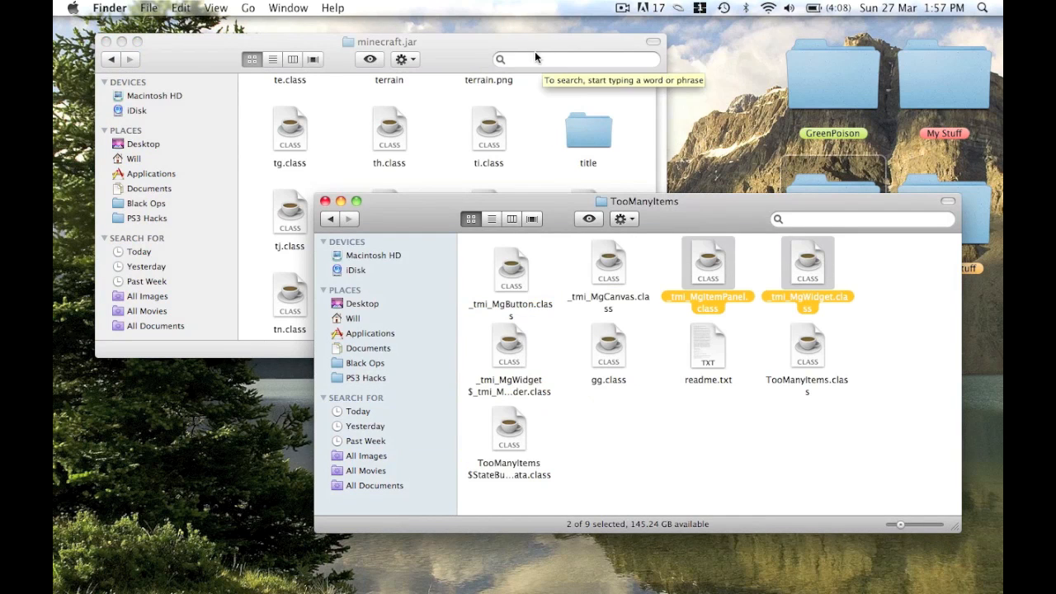
left_click(807, 345)
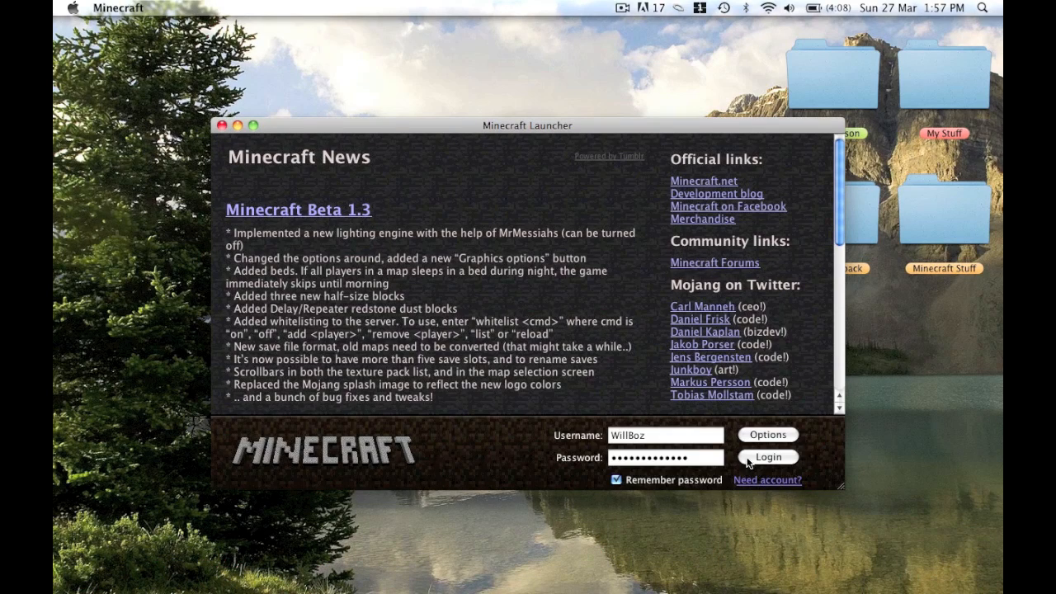
Step: Log in through the launcher and play the saved New World in singleplayer
left_click(767, 456)
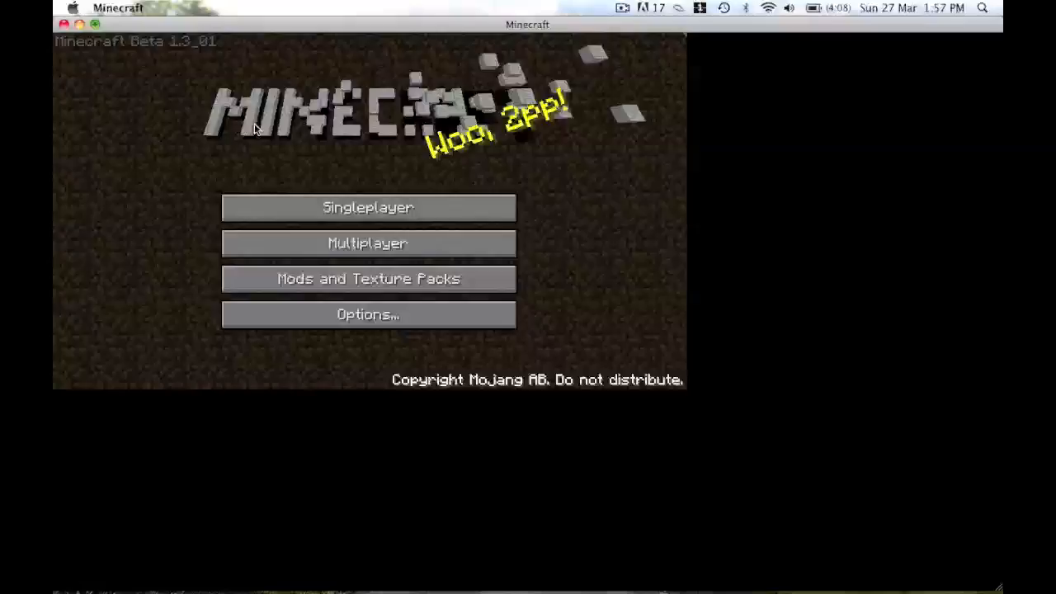
left_click(368, 207)
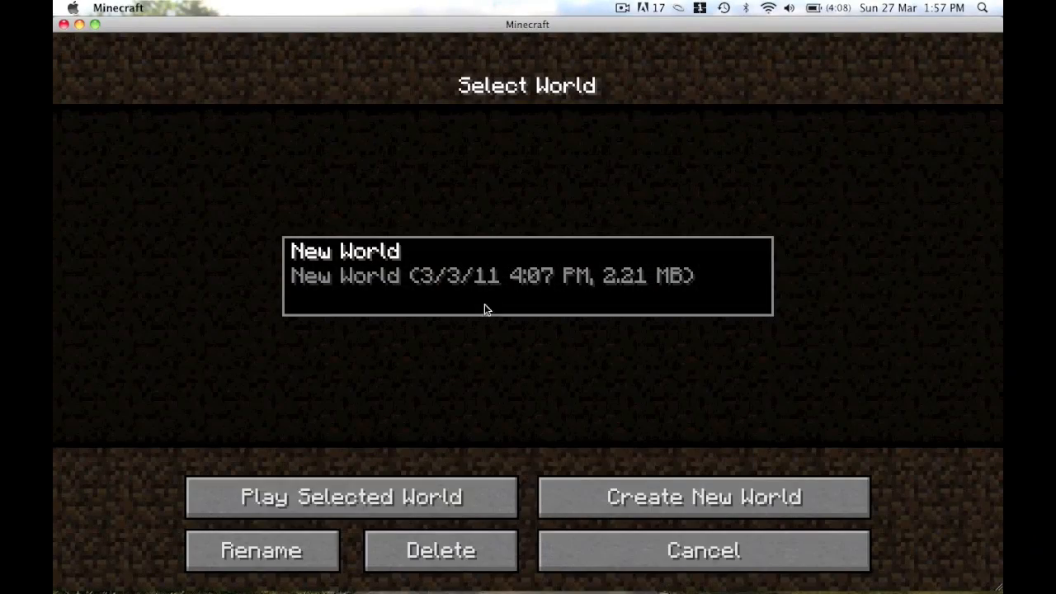
left_click(350, 497)
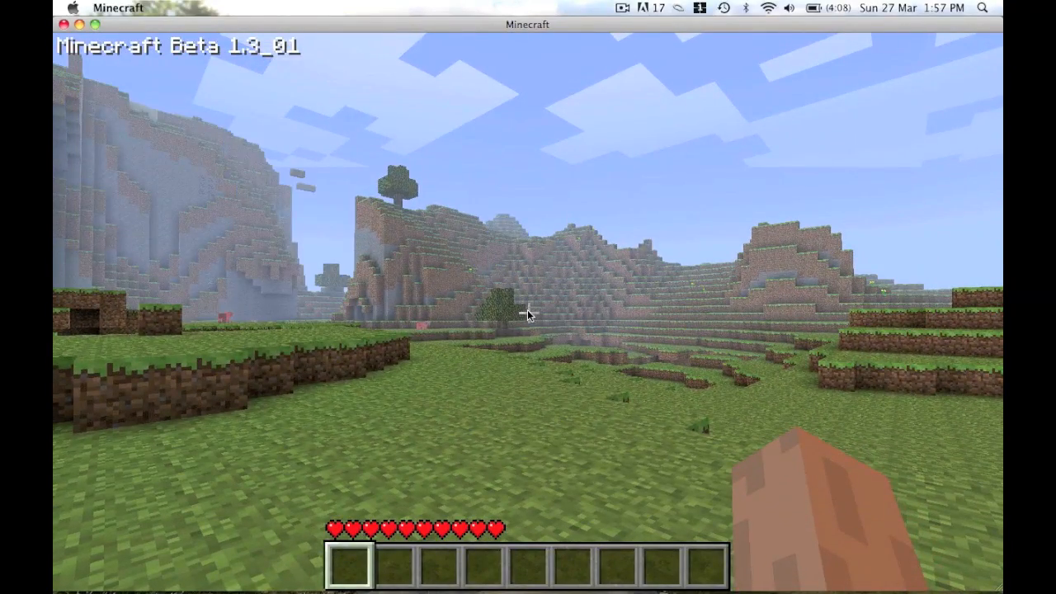
Step: Take modded guns and ammo from the TooManyItems spawner and fire them at nearby pigs
key("e")
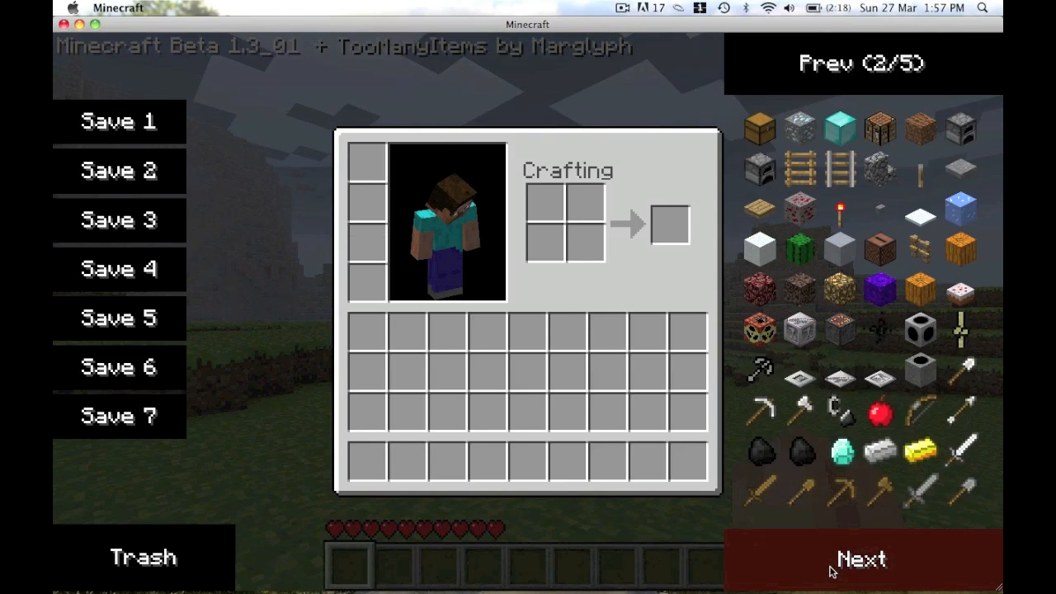
left_click(861, 559)
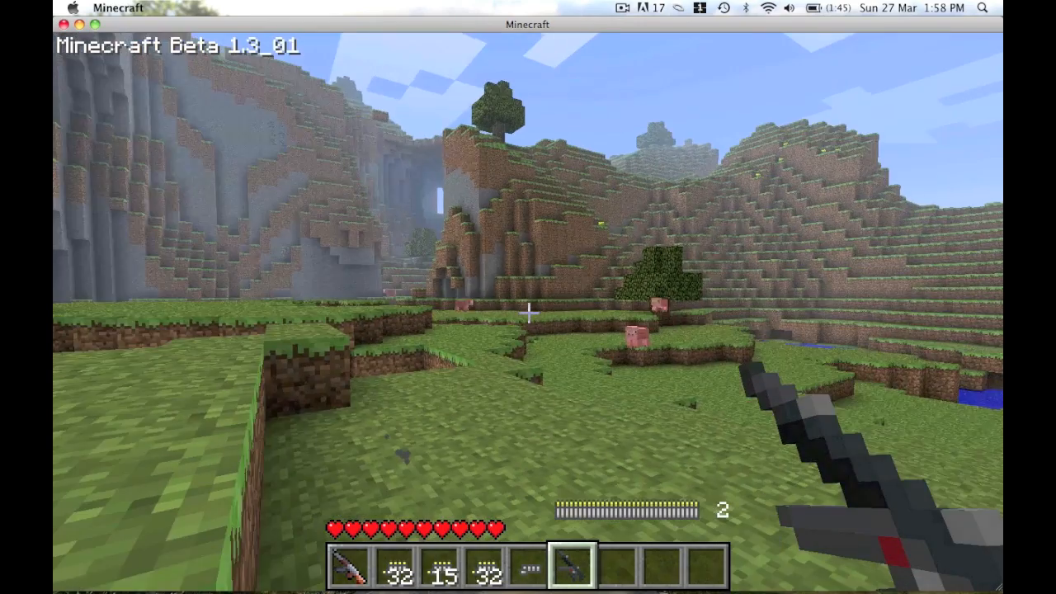
key("Escape")
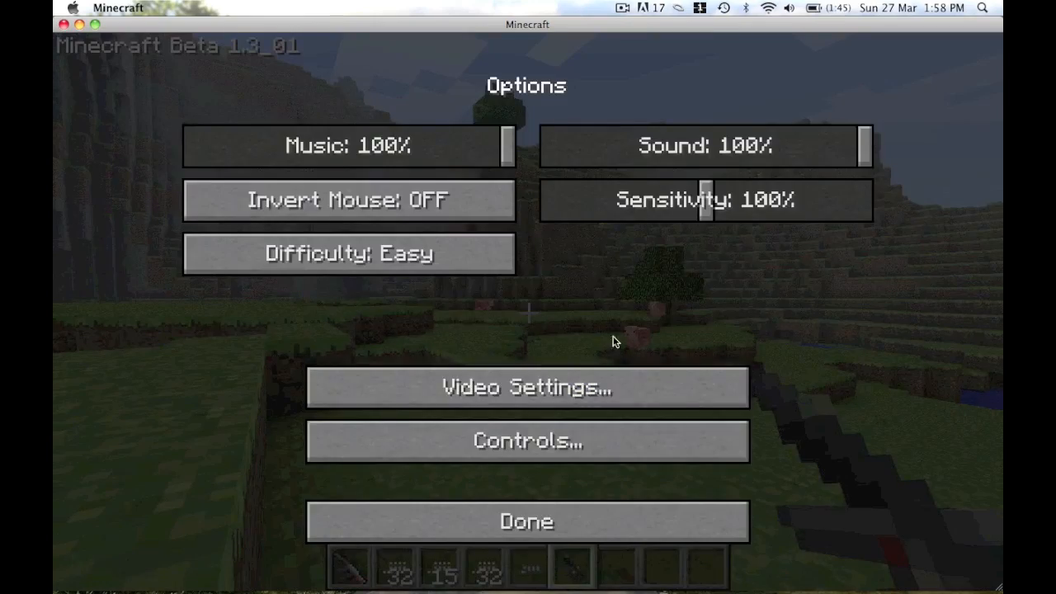
left_click(527, 521)
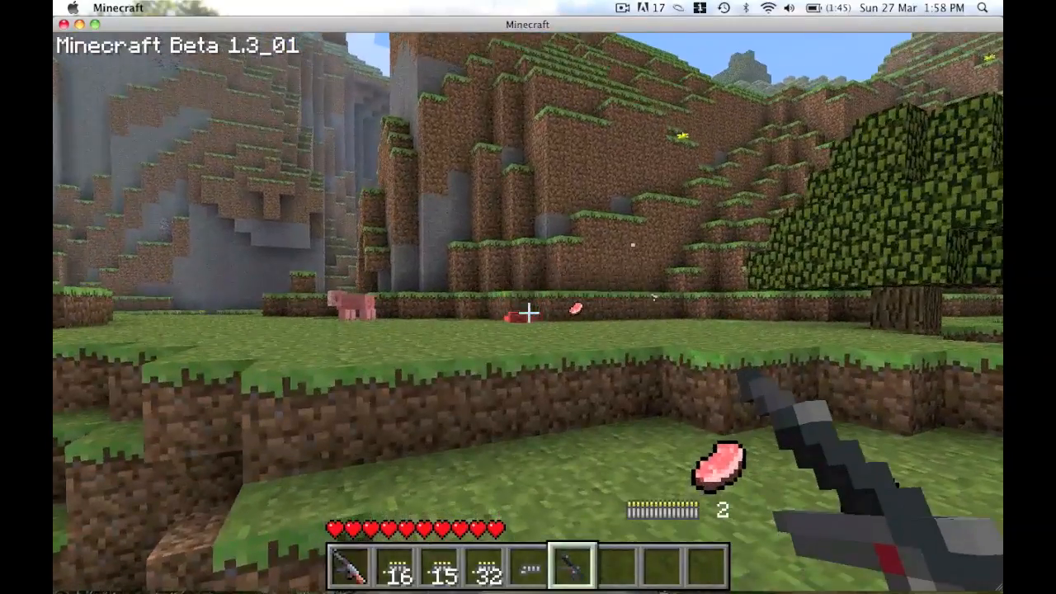
key("e")
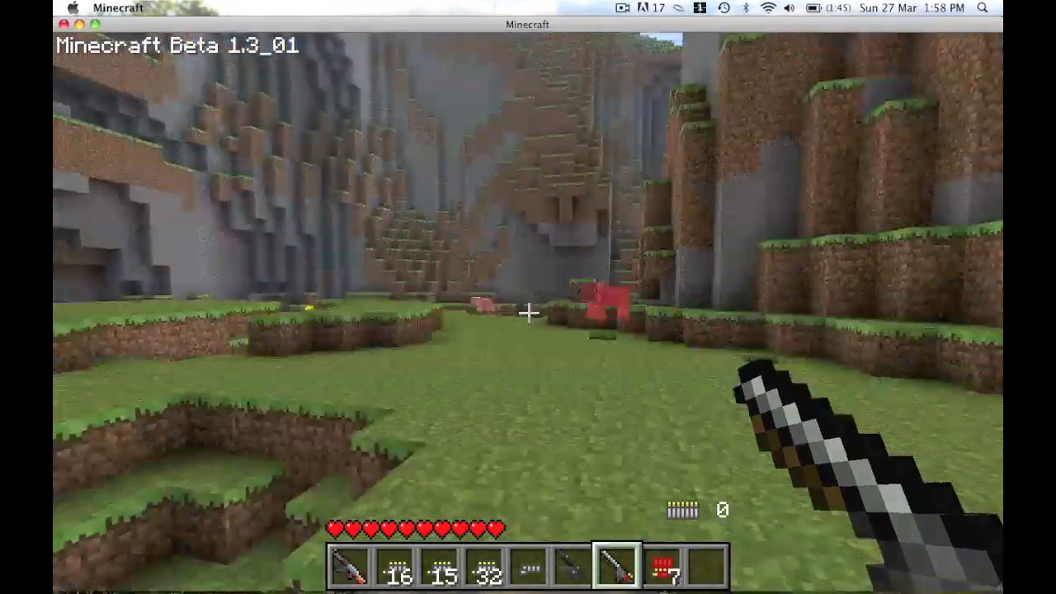
mouse_move(528, 297)
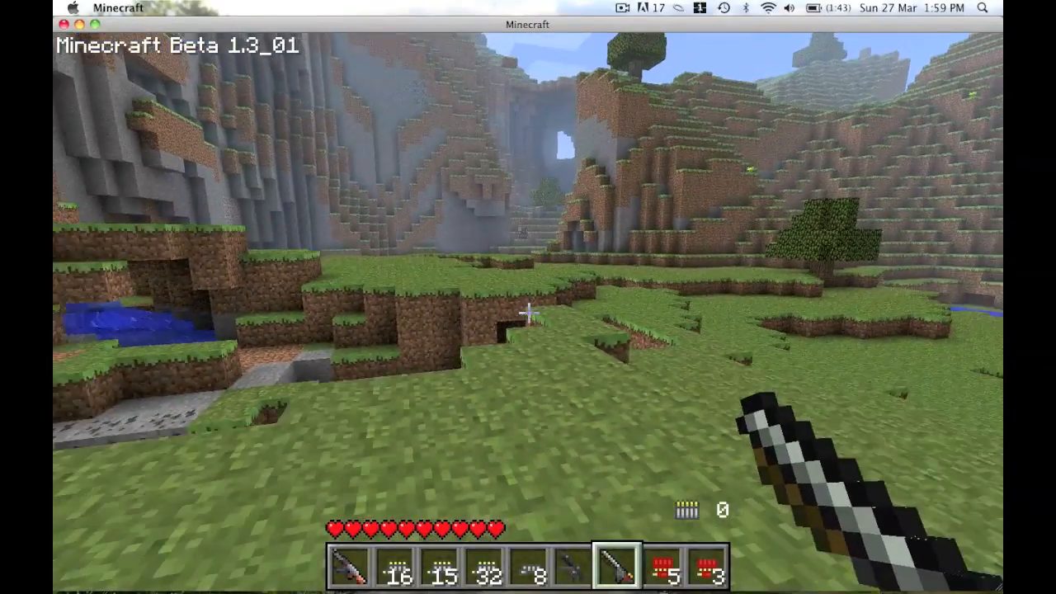
Step: Replace the MP5 with the grenade stack on the hotbar and throw two grenades across the valley
key("e")
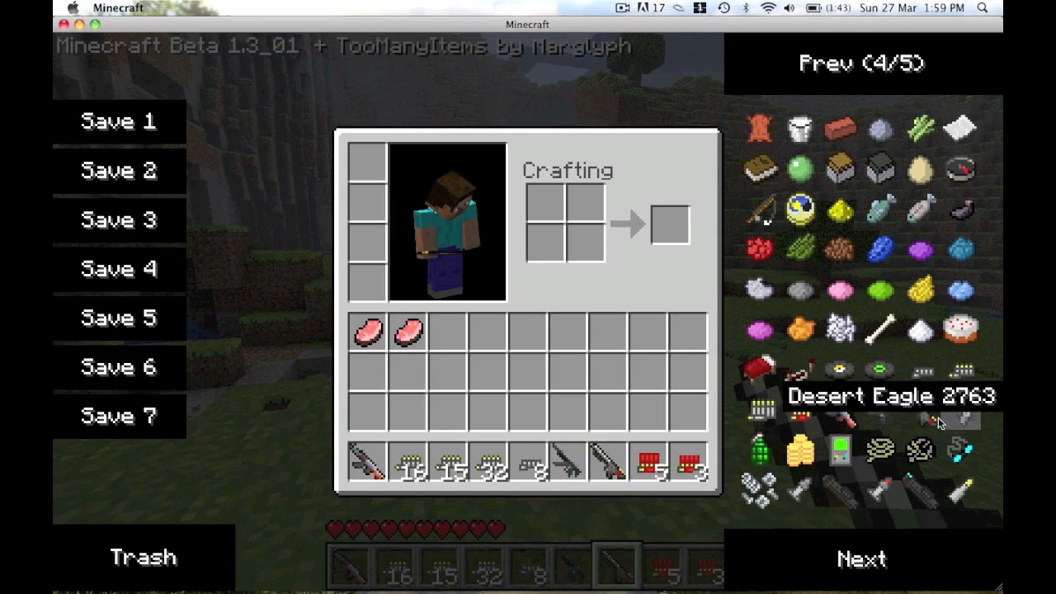
key("e")
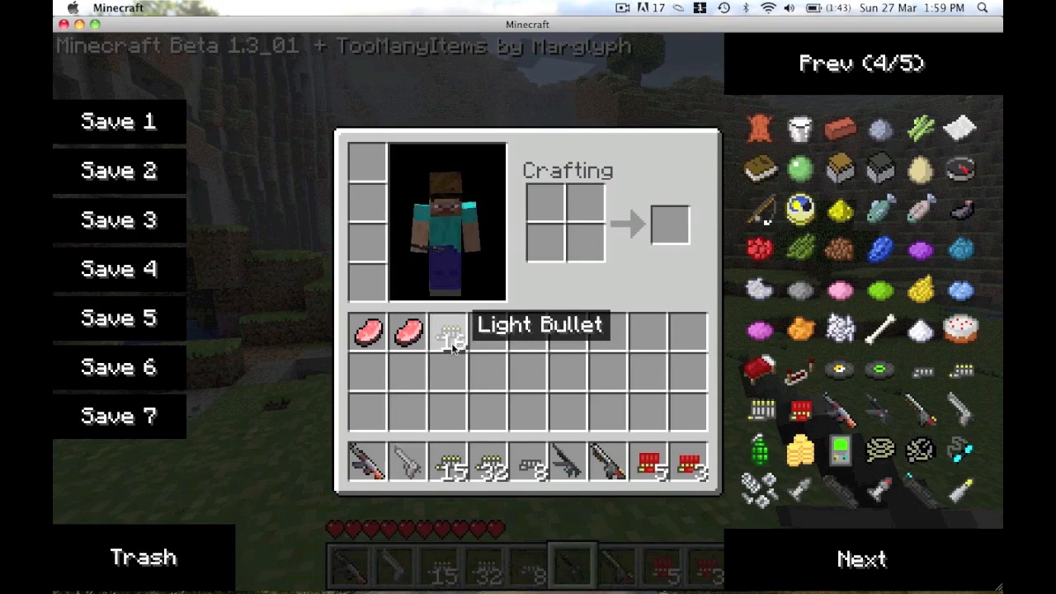
key("e")
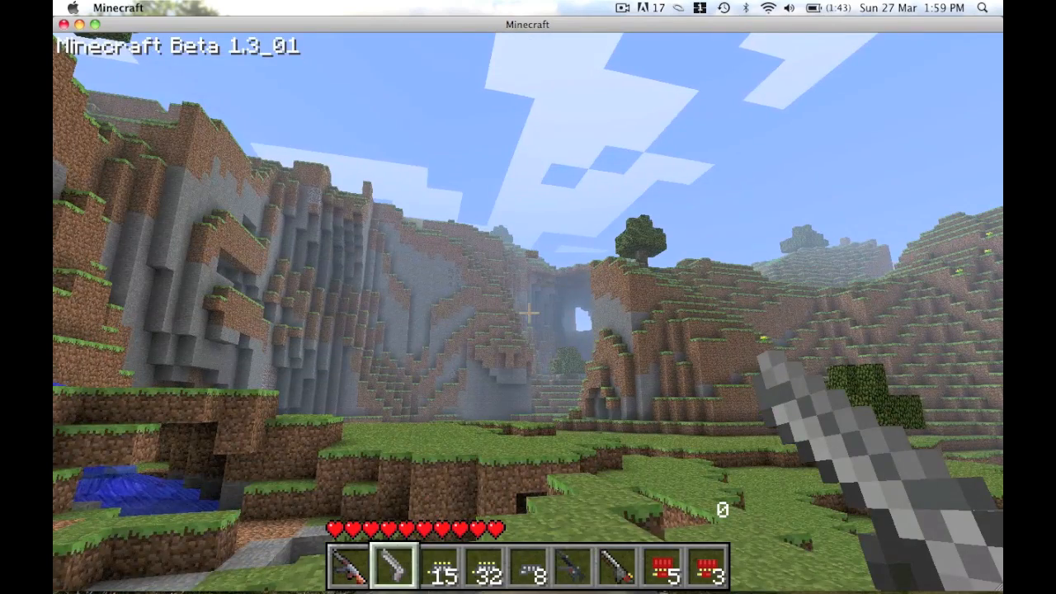
key("e")
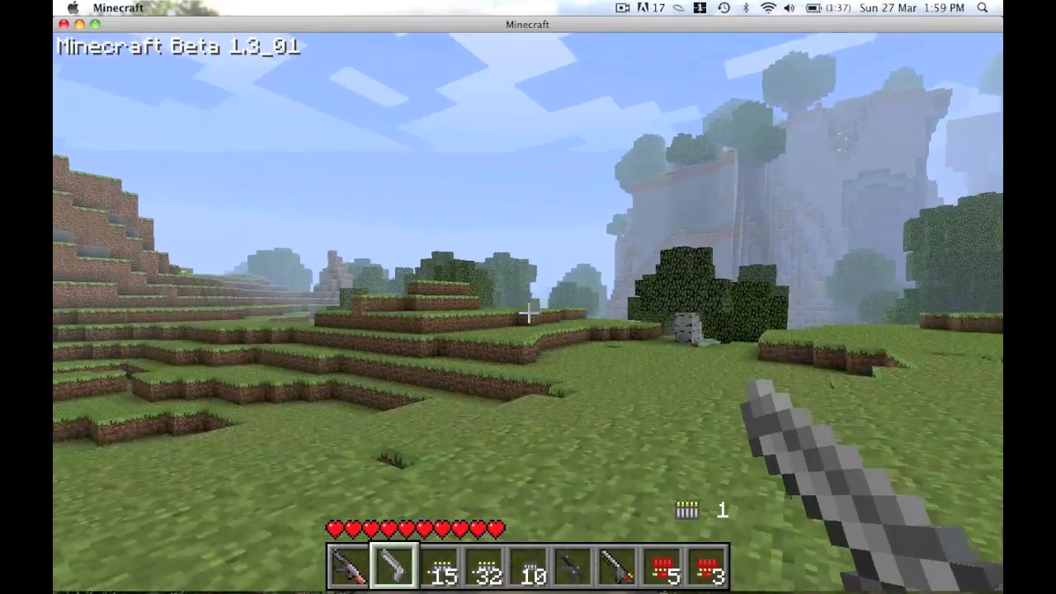
mouse_move(528, 313)
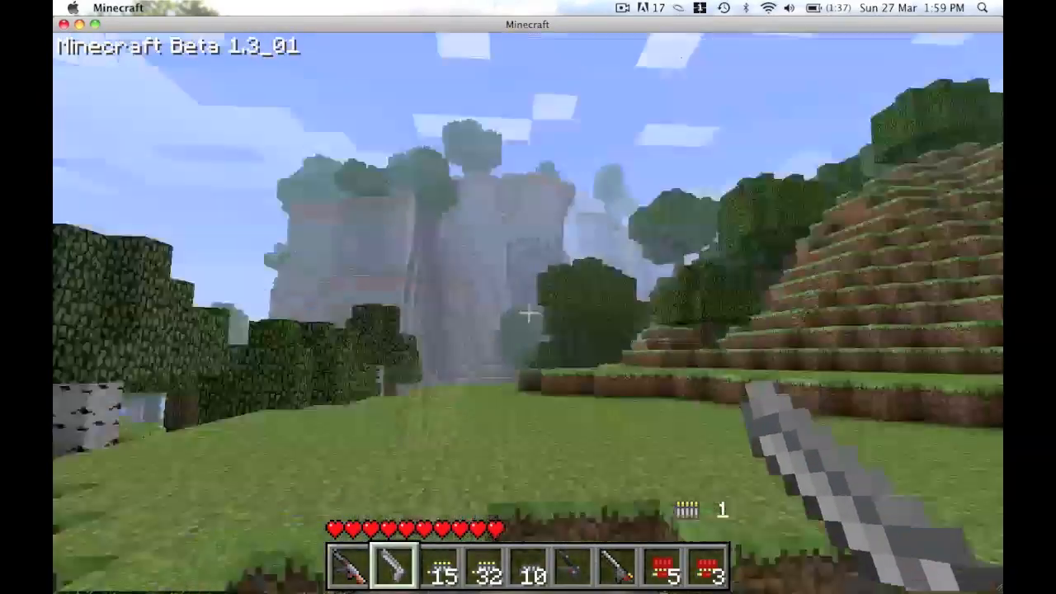
key("e")
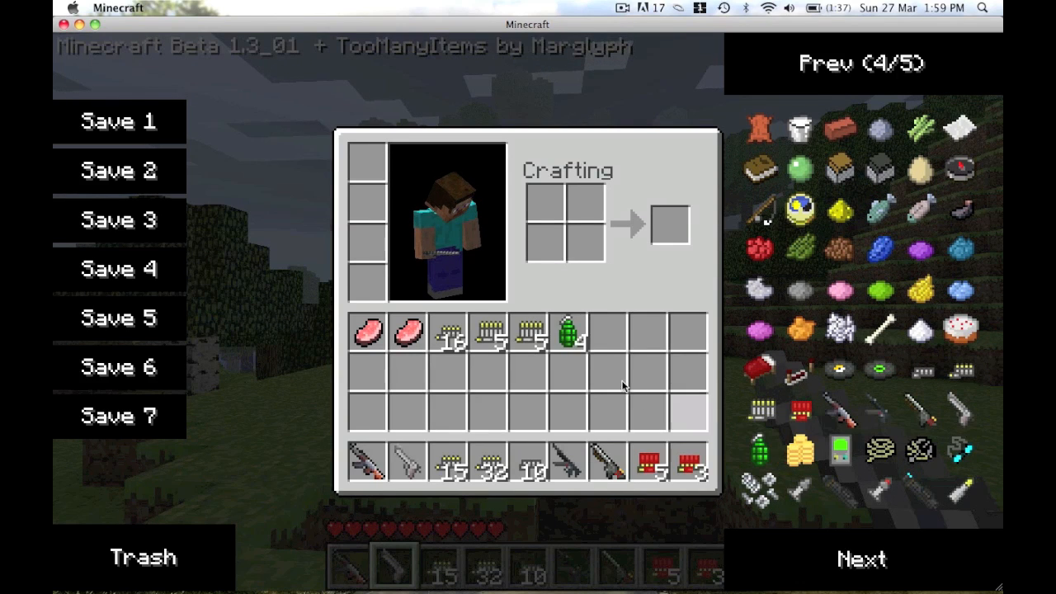
mouse_move(567, 330)
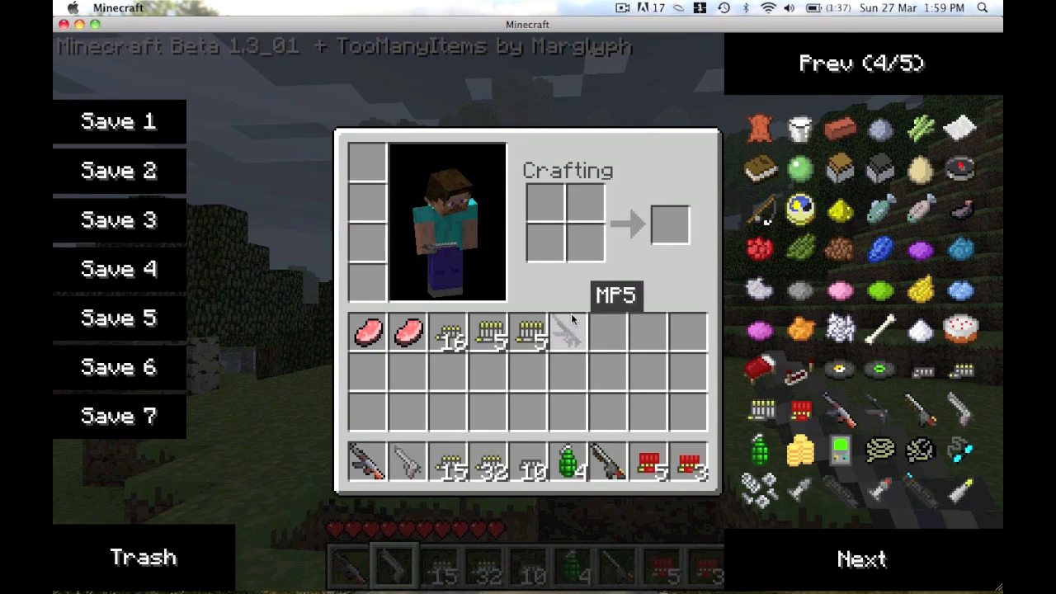
key("escape")
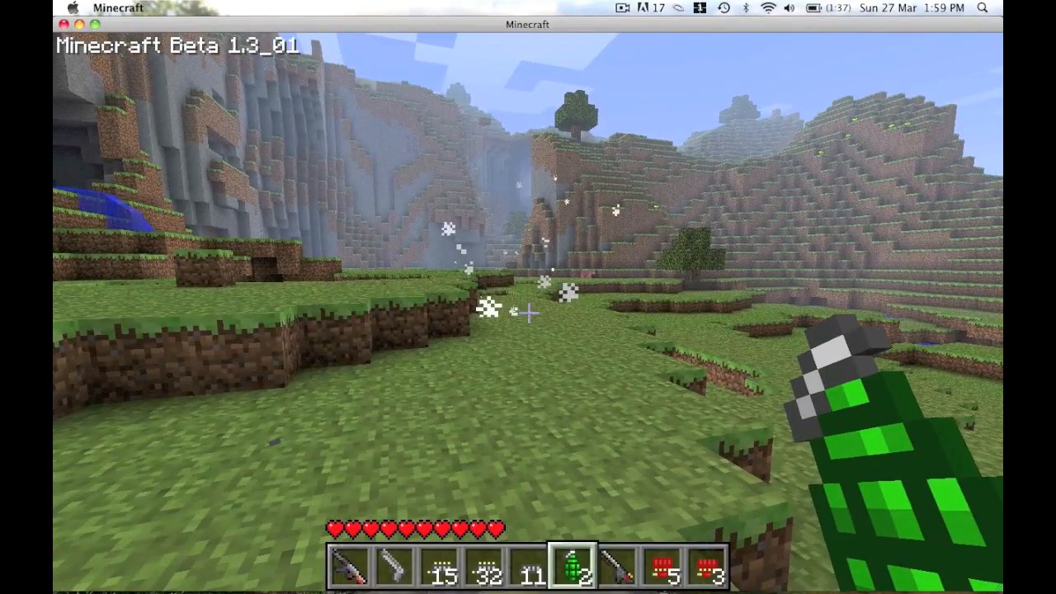
key("e")
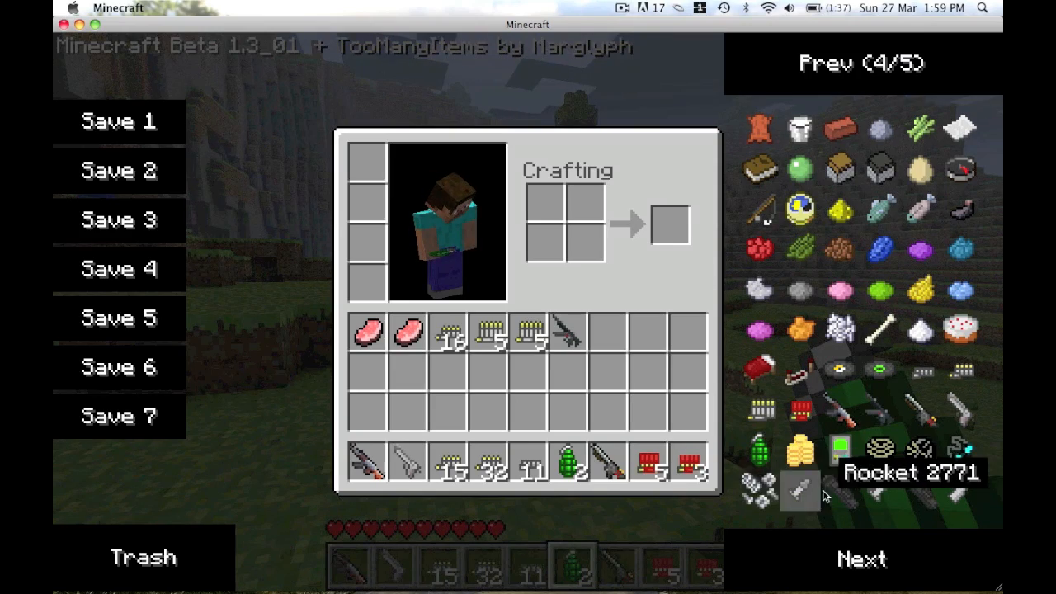
Step: Spawn a rocket launcher with a rocket stack, load it and fire two rockets
left_click(798, 493)
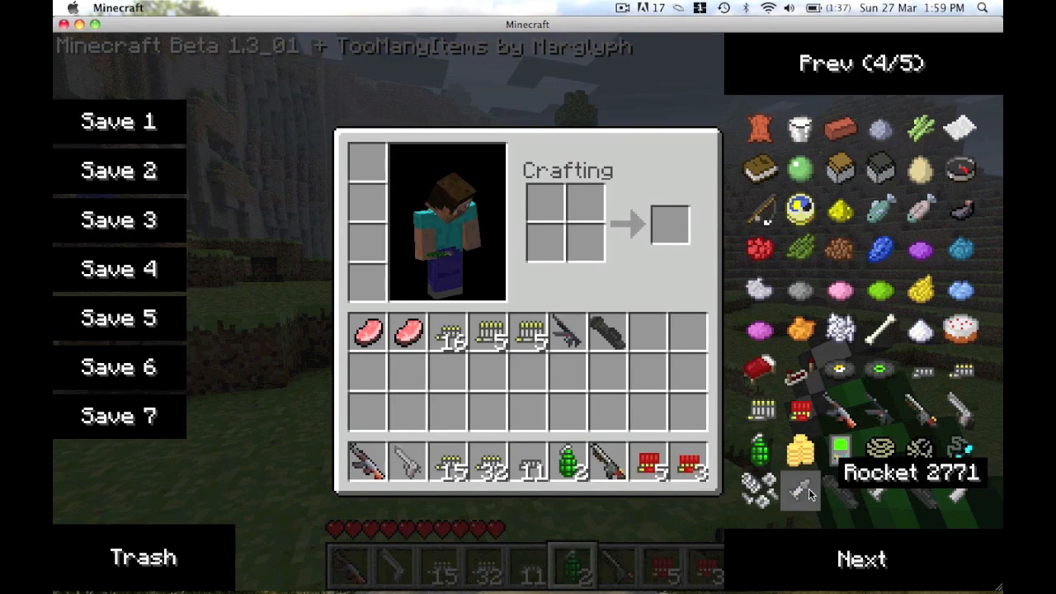
left_click(799, 492)
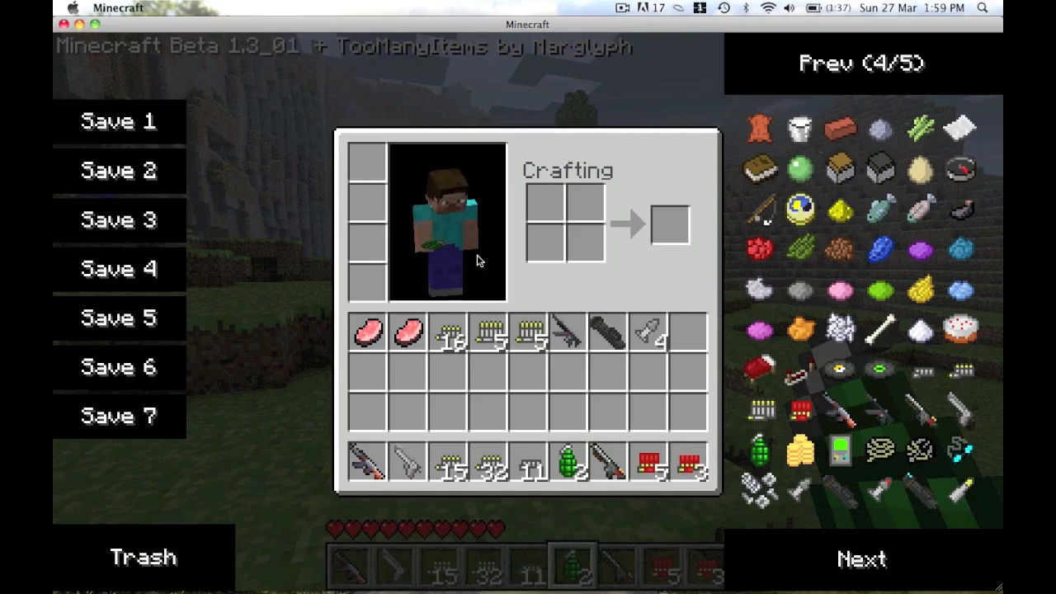
mouse_move(609, 332)
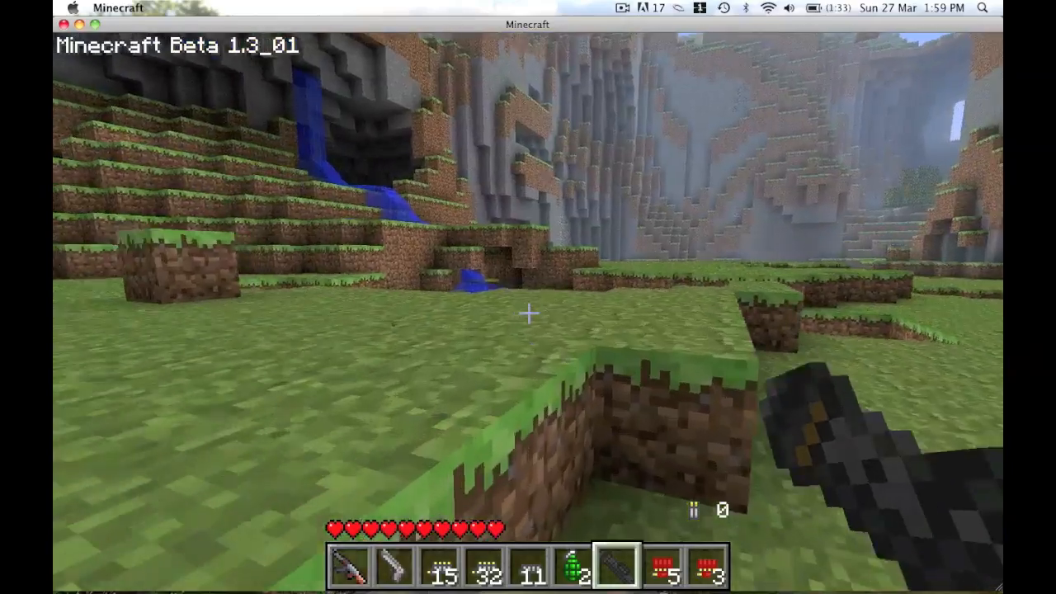
key("e")
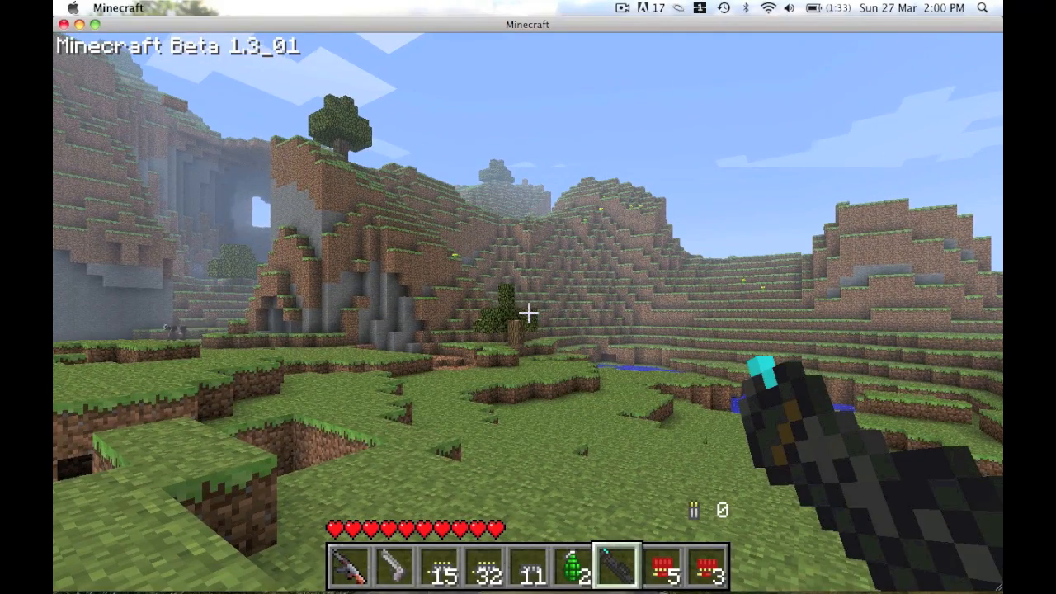
mouse_move(528, 314)
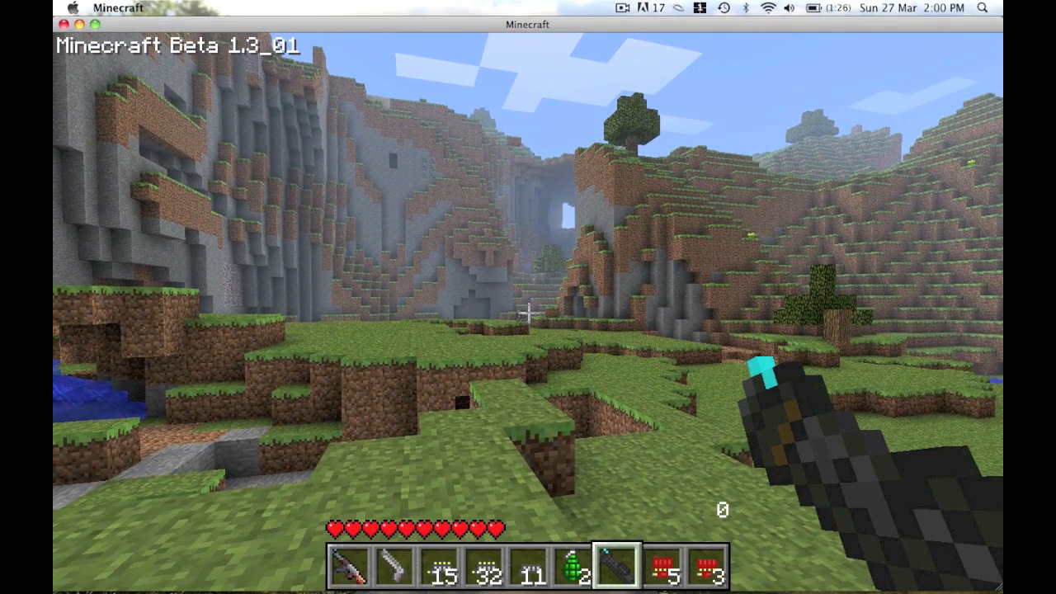
key("e")
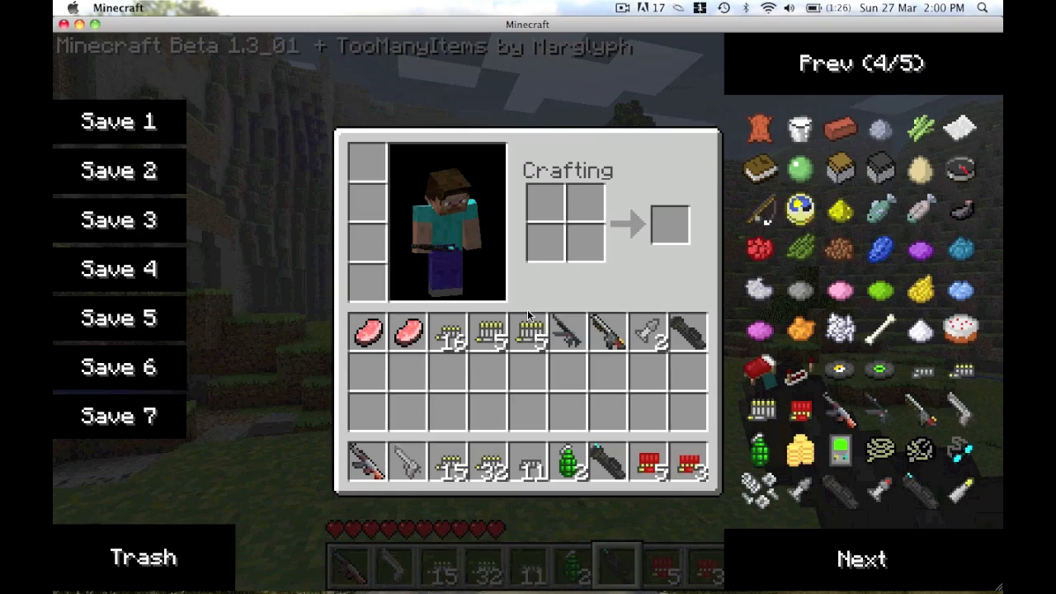
mouse_move(839, 451)
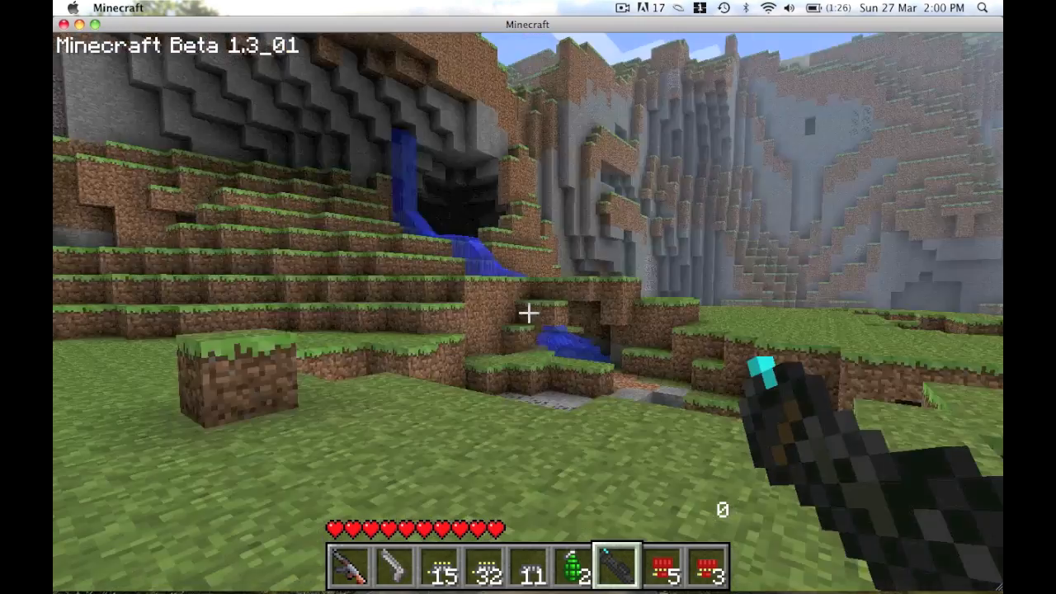
Step: Put the grappling hook in the AK47's hotbar slot and cast its line at the hillside
key("e")
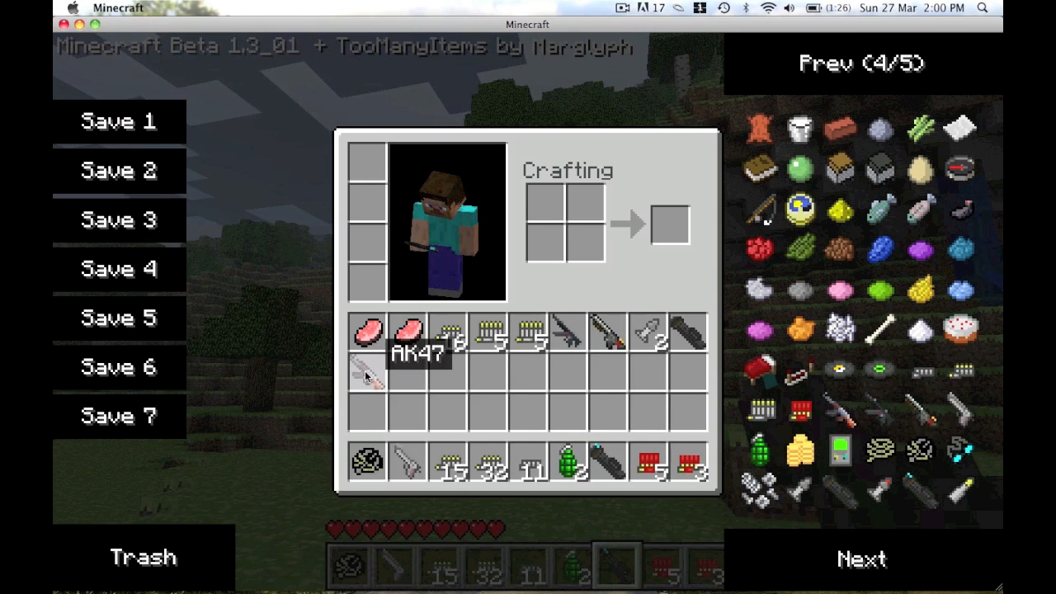
key("e")
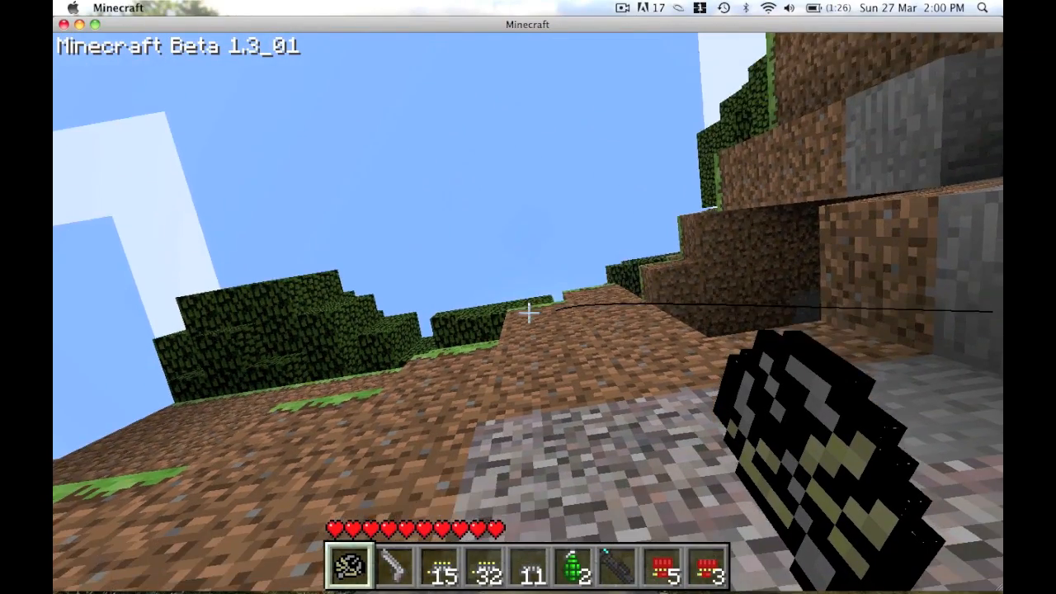
mouse_move(528, 314)
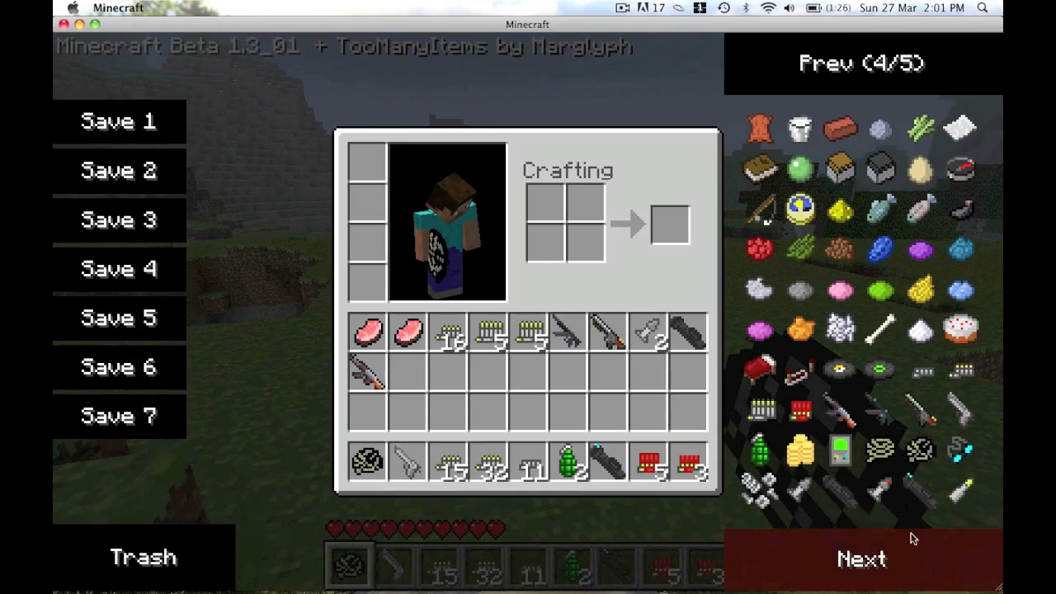
Step: Fire a new dark gun from hotbar slot 1, then equip a stack of 62 TNT-style nukes
left_click(862, 558)
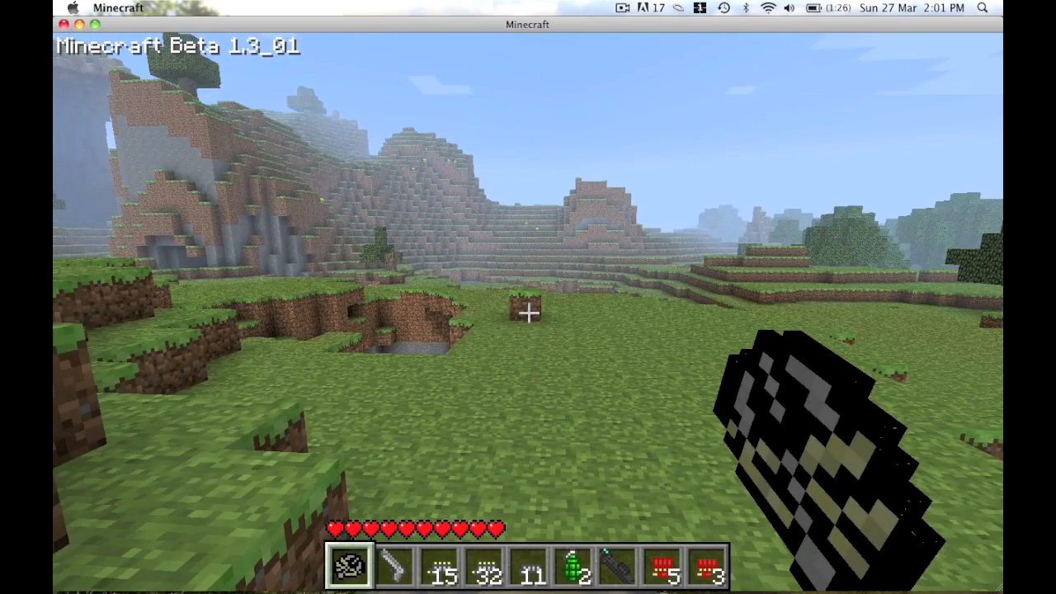
key("e")
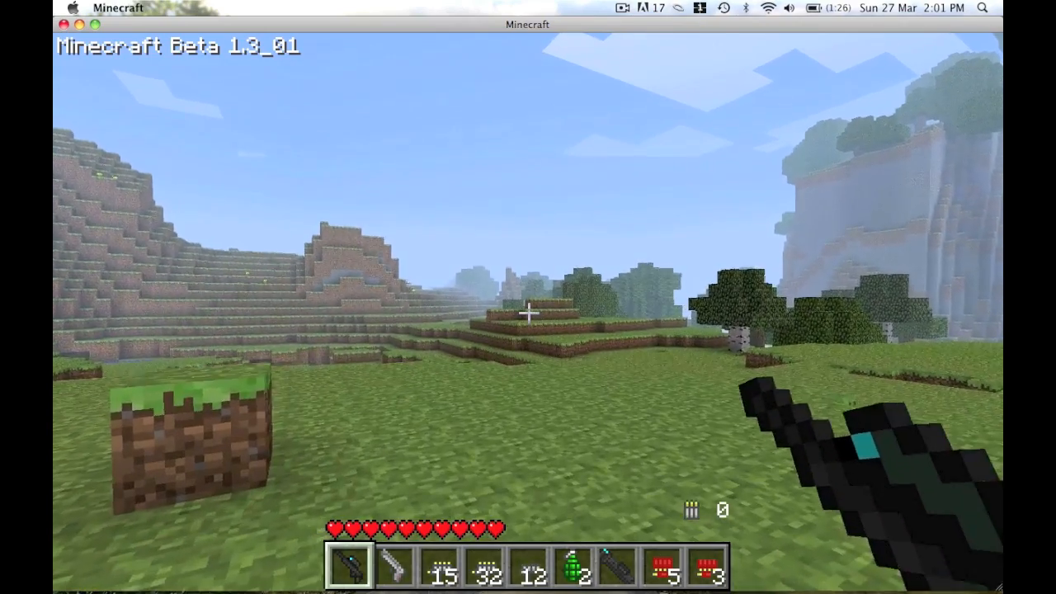
key("e")
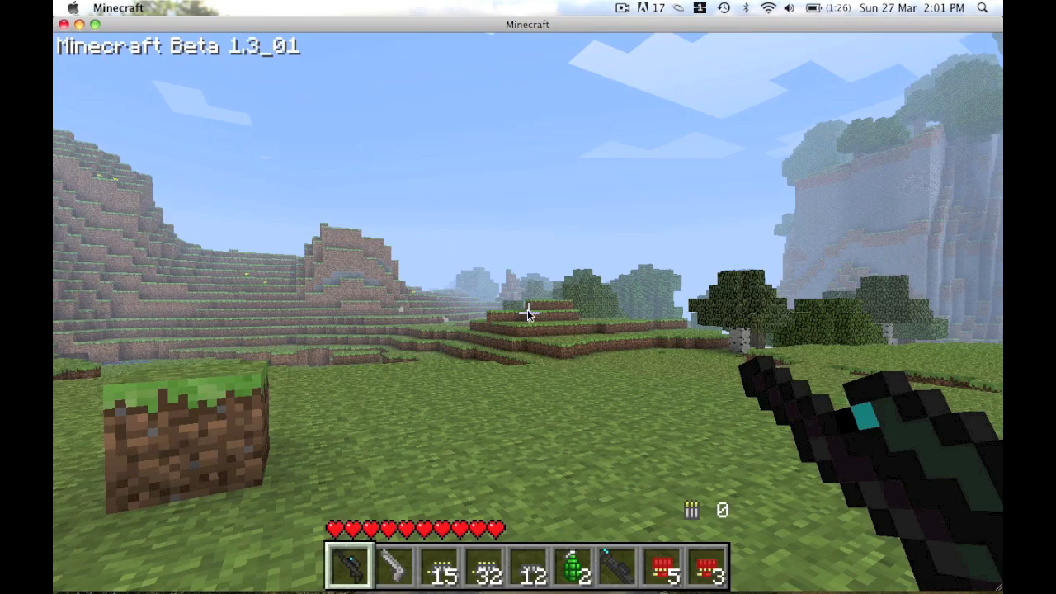
key("e")
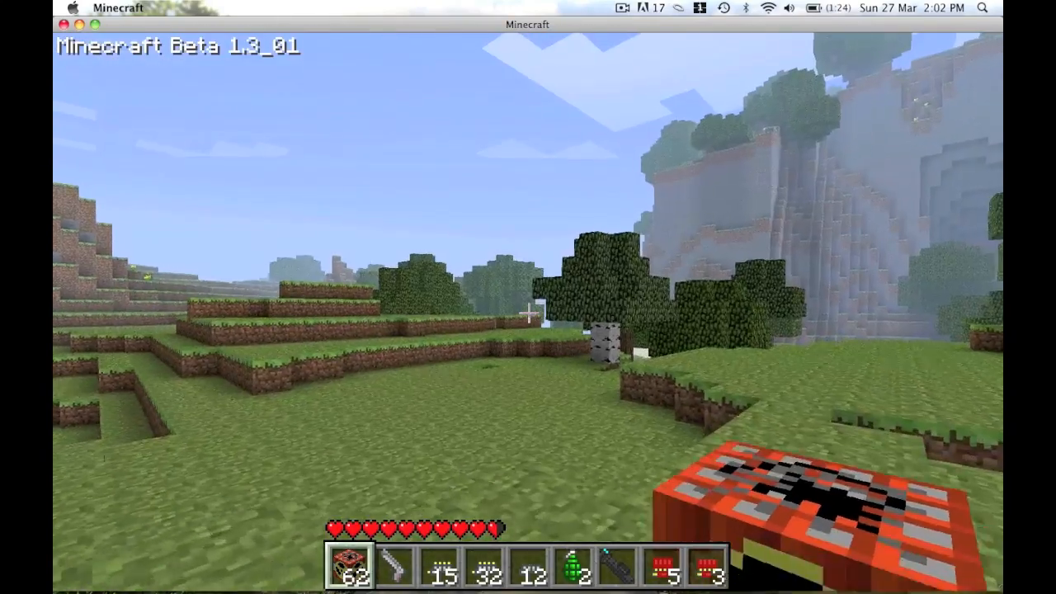
Step: Place several red sentry turrets in a row on the grass beside the dirt ledge
key("e")
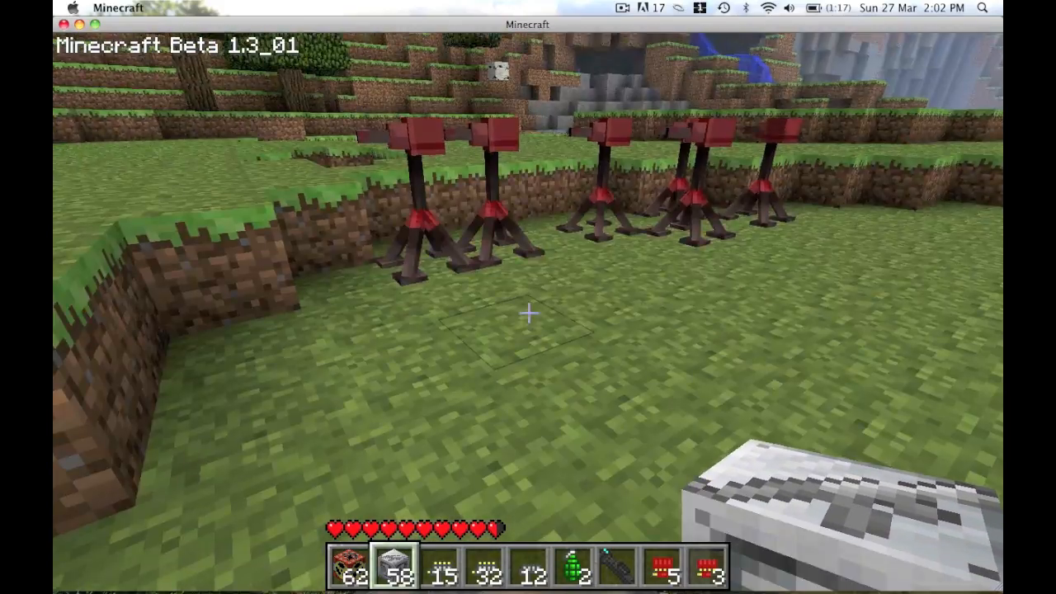
key("e")
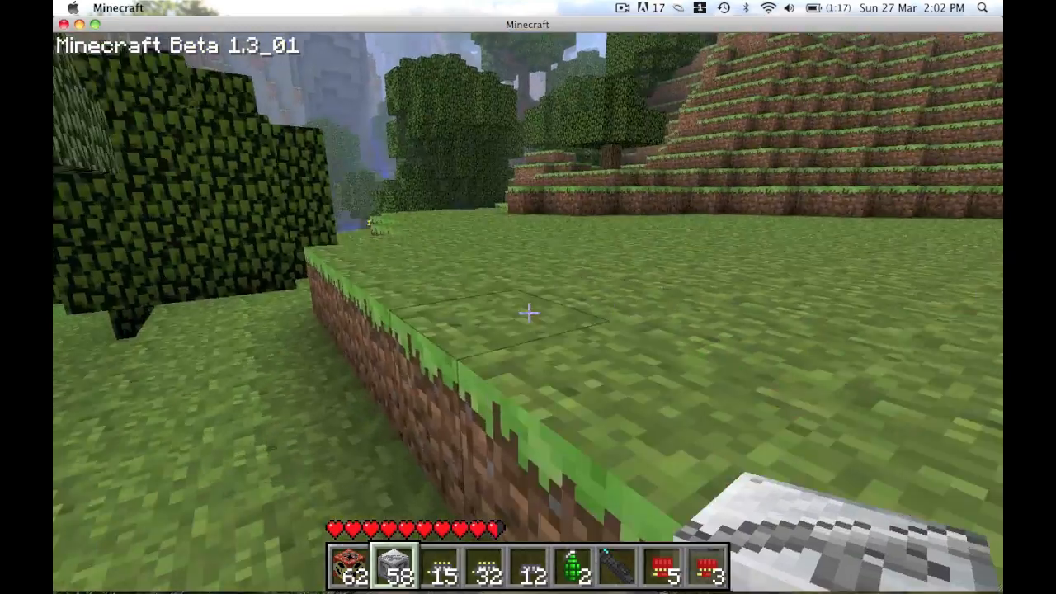
mouse_move(528, 314)
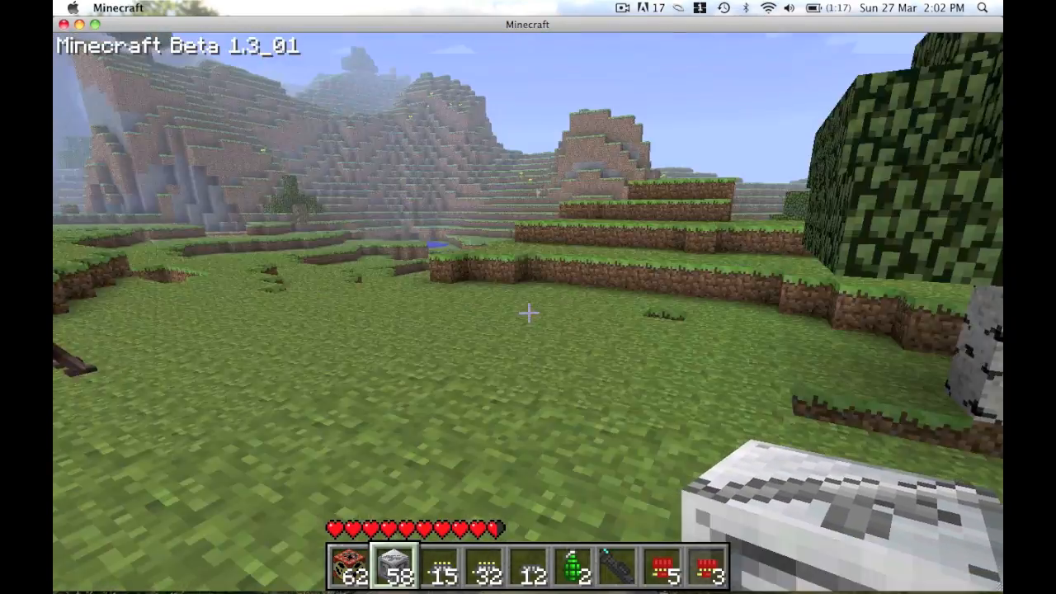